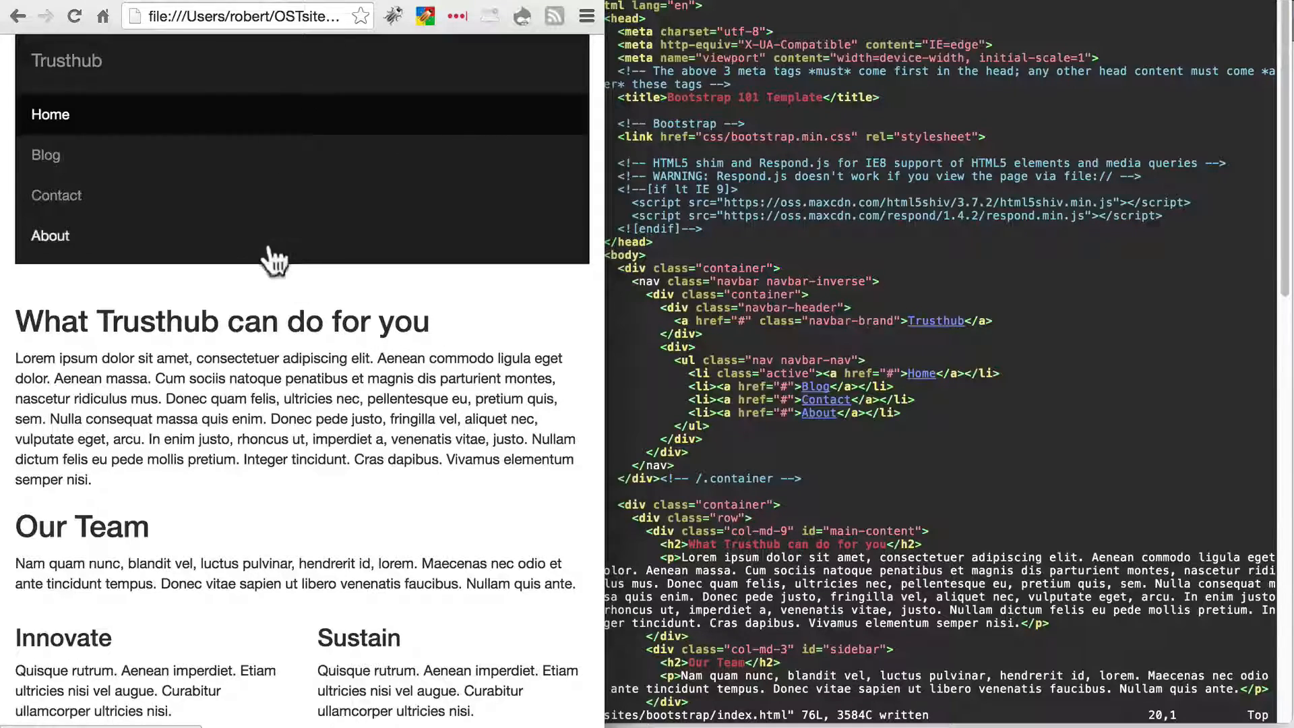
mouse_move(515, 111)
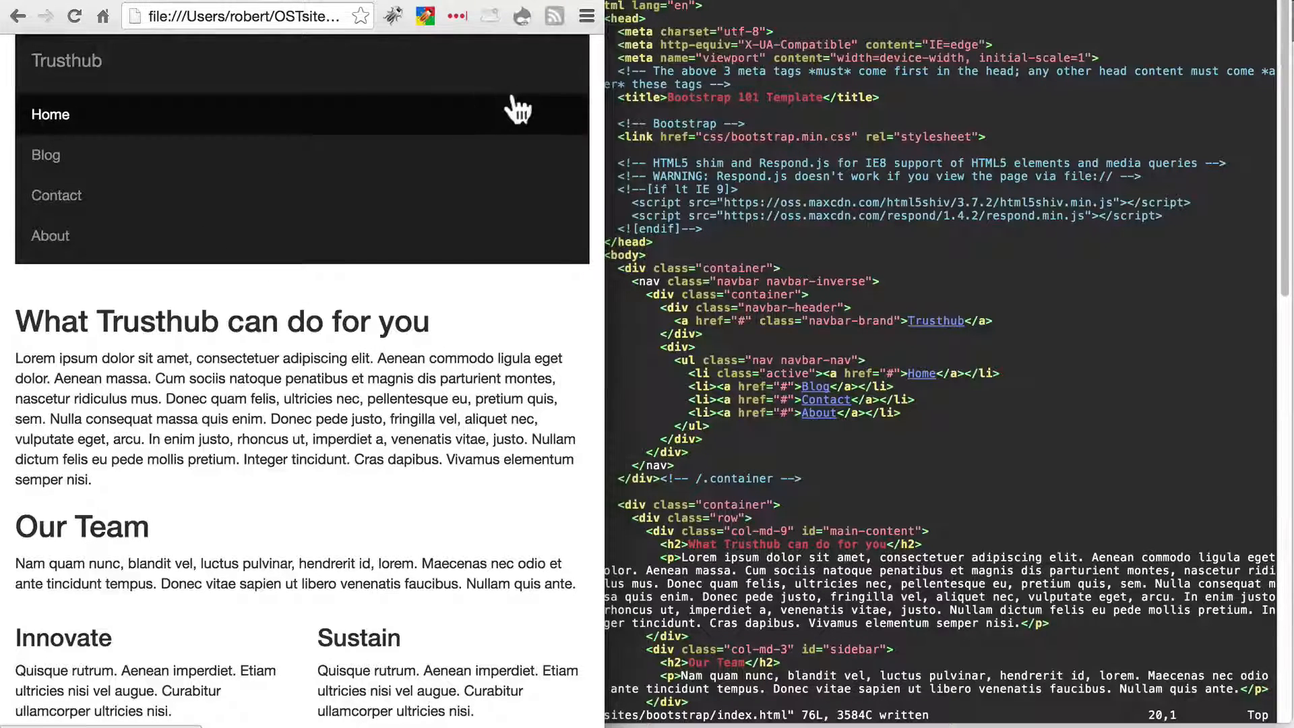
mouse_move(247, 225)
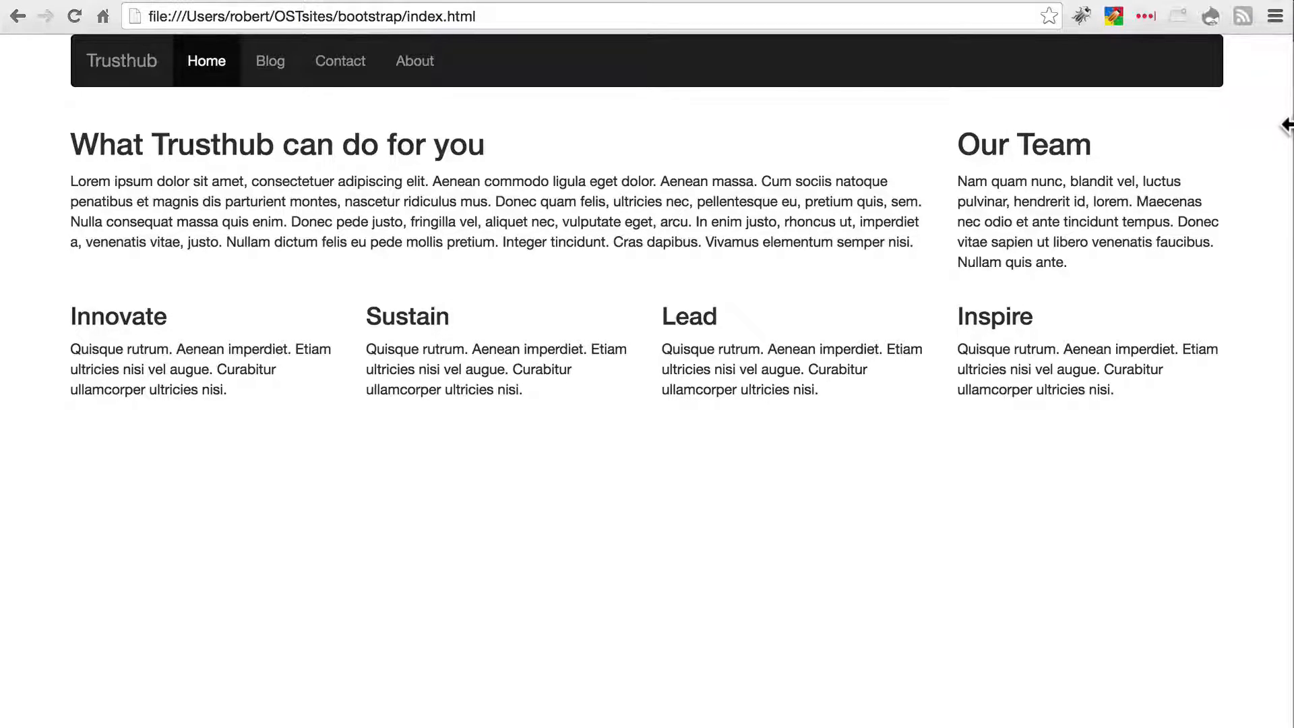
mouse_move(1023, 222)
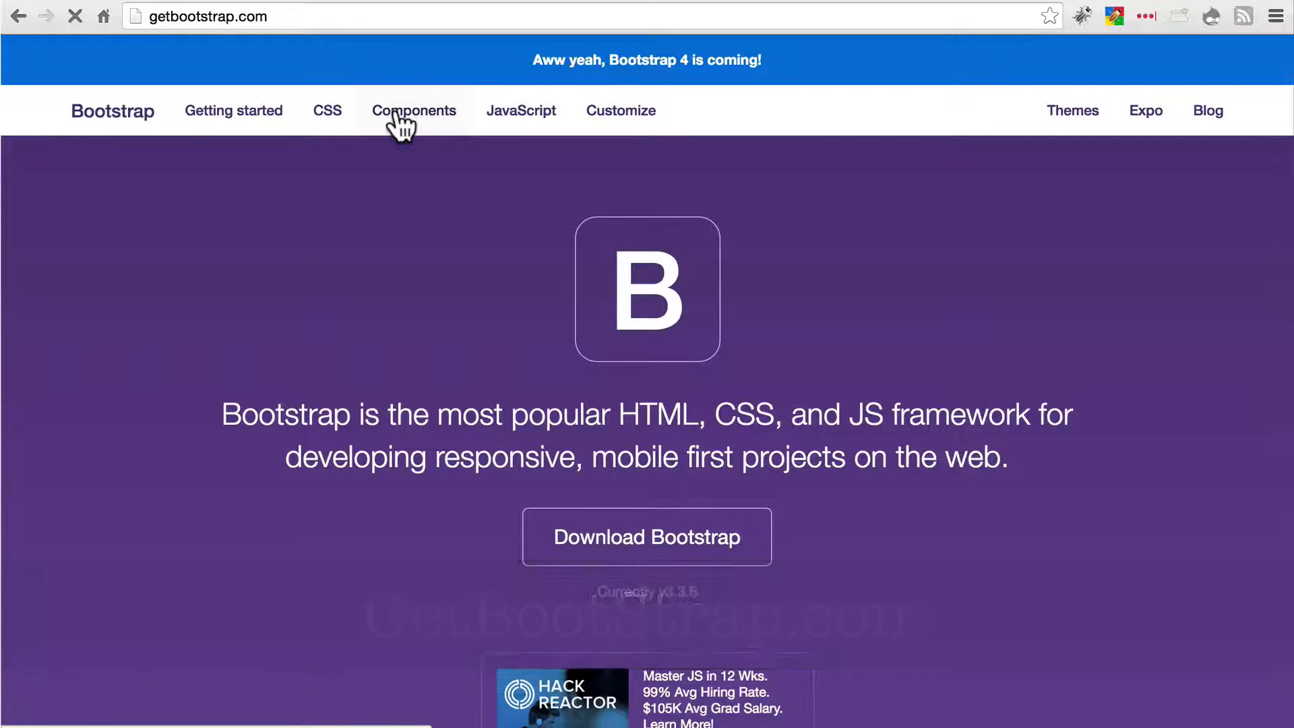
Show the Components page's default navbar example and its HTML markup in the Bootstrap docs
click(413, 110)
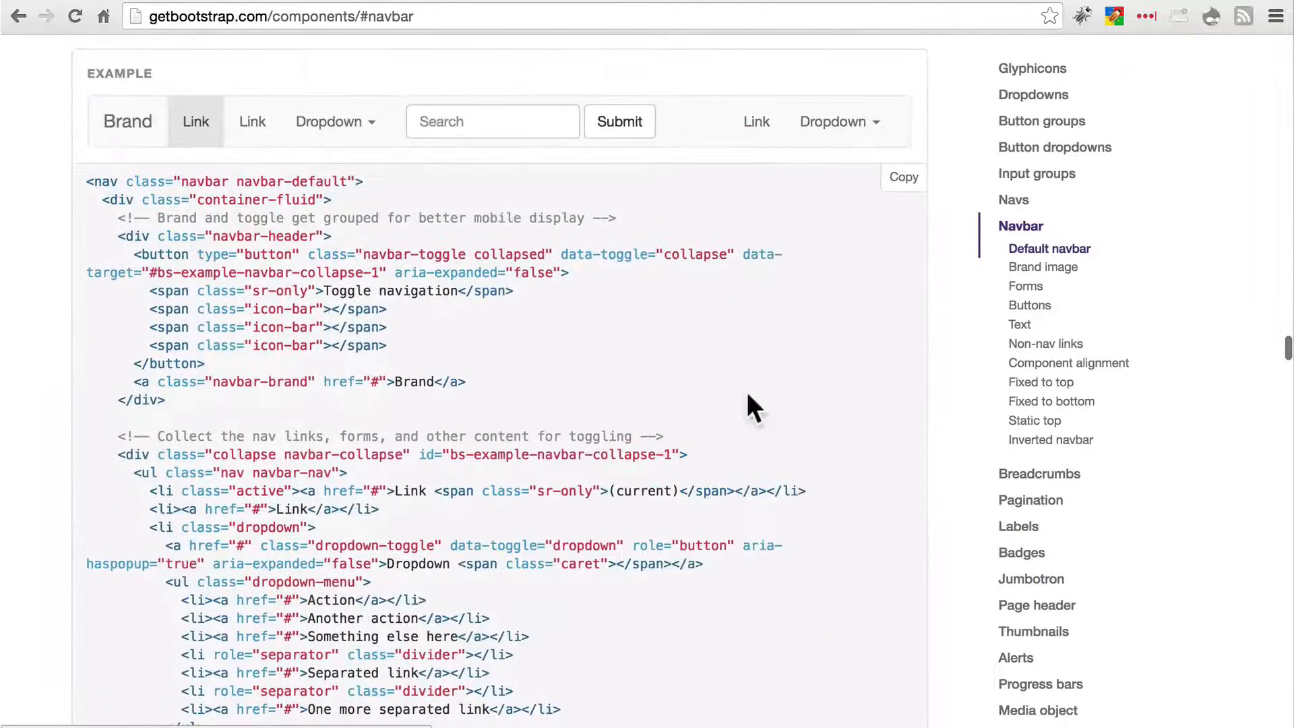
mouse_move(701, 416)
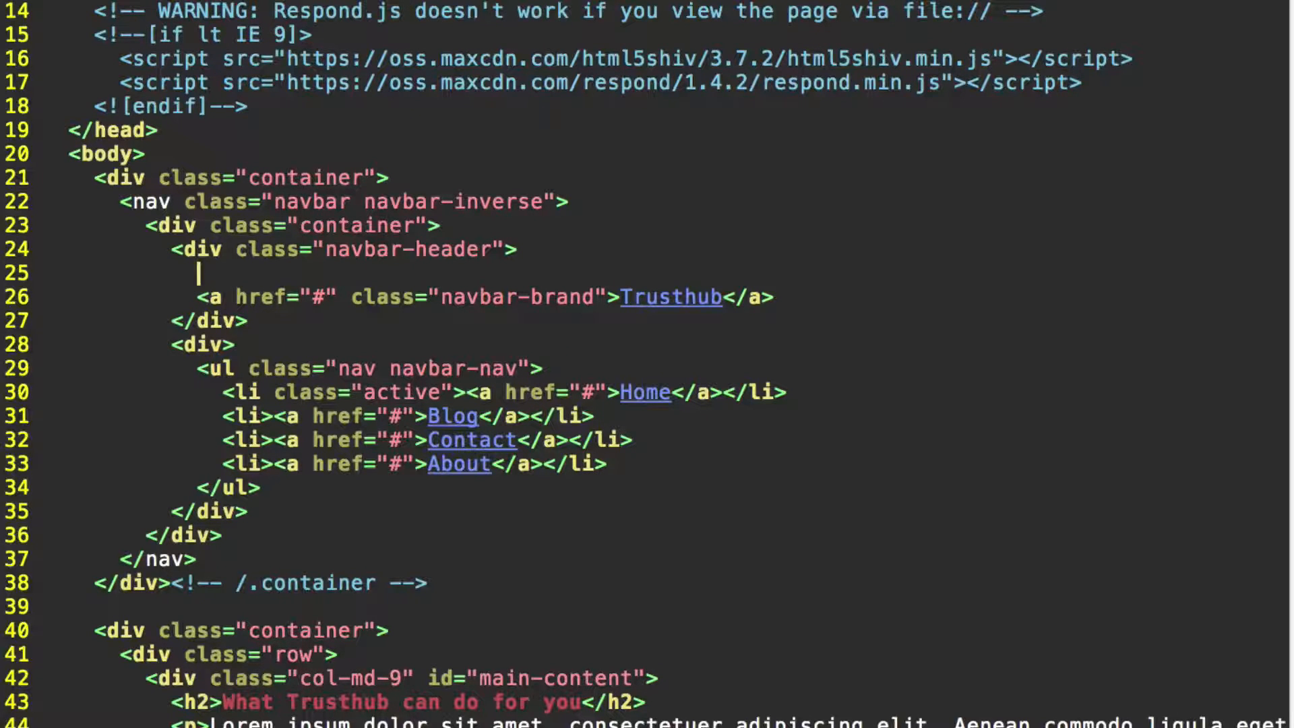
Type <button type="button"> on line 25, above the Trusthub brand link
text(<button)
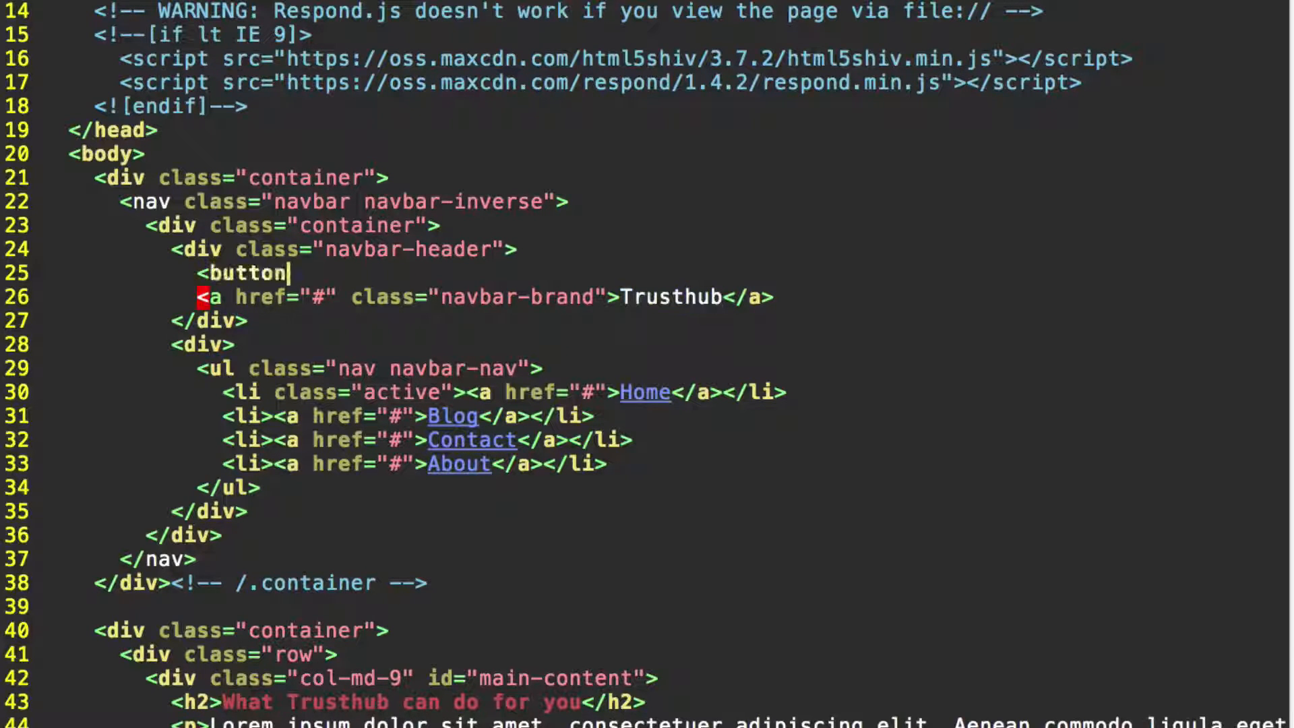
text(typ)
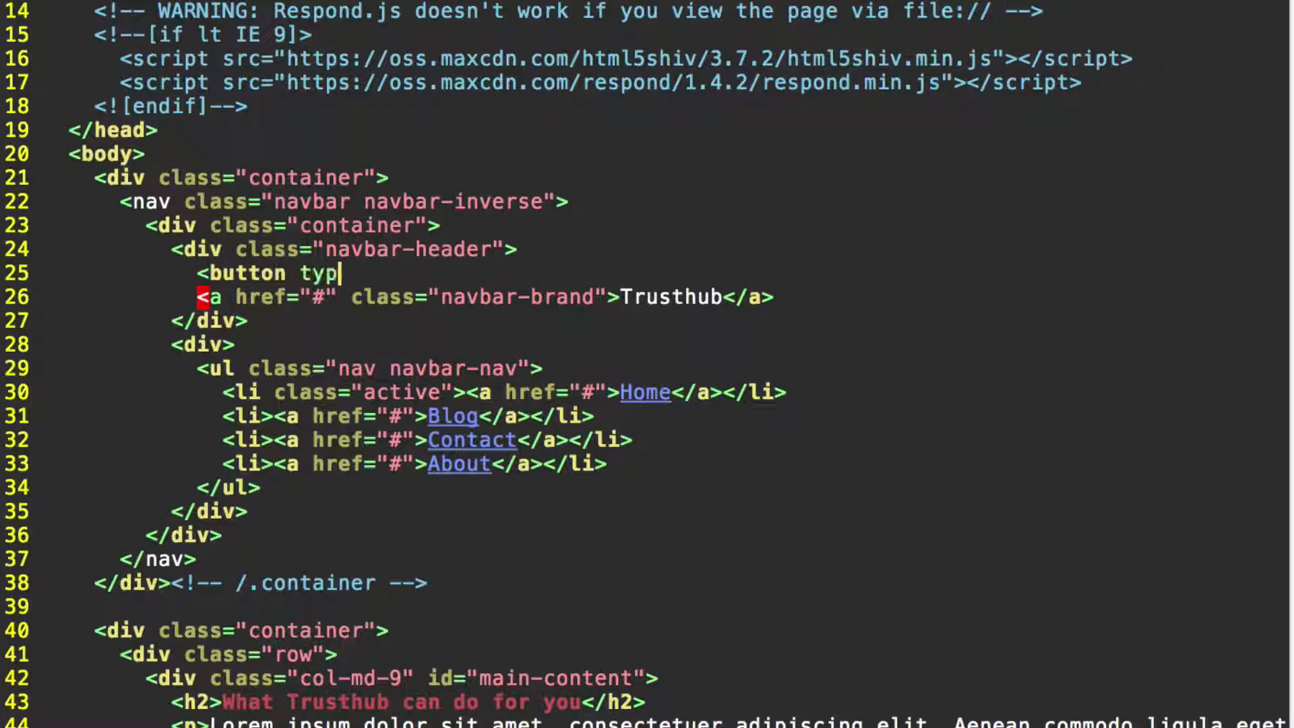
text(e="but)
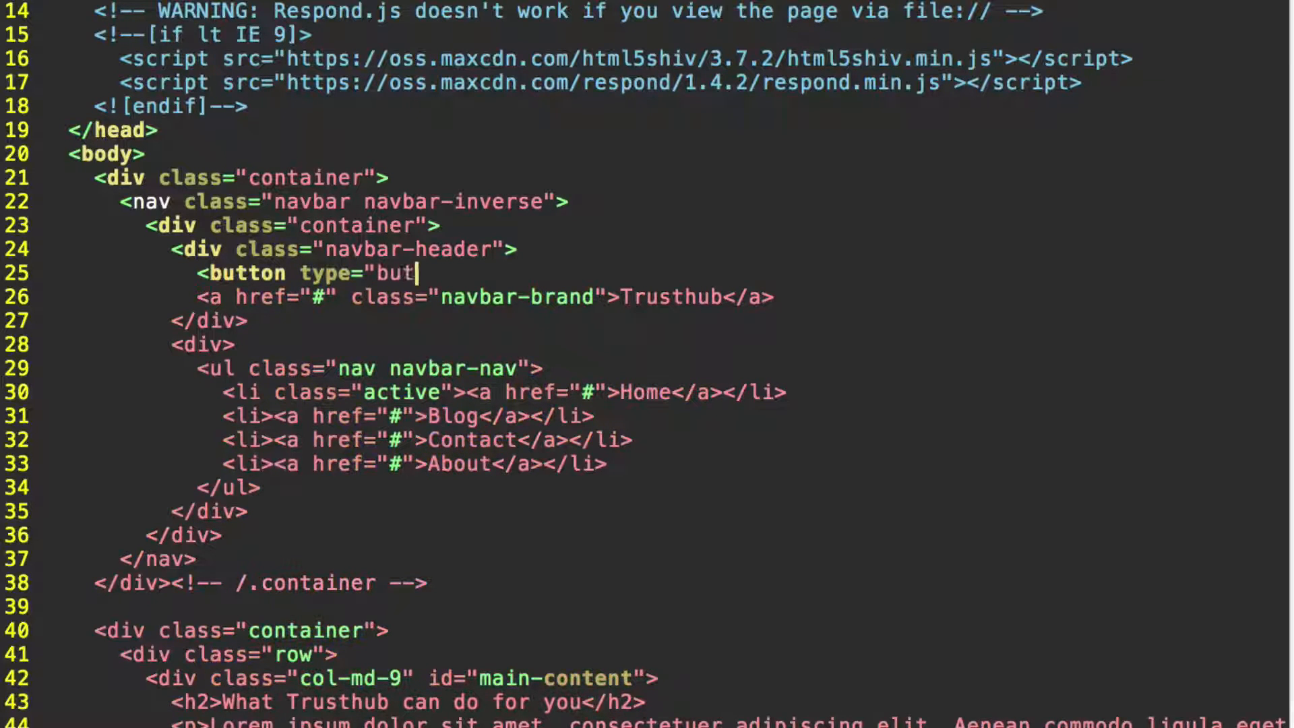
text(ton">)
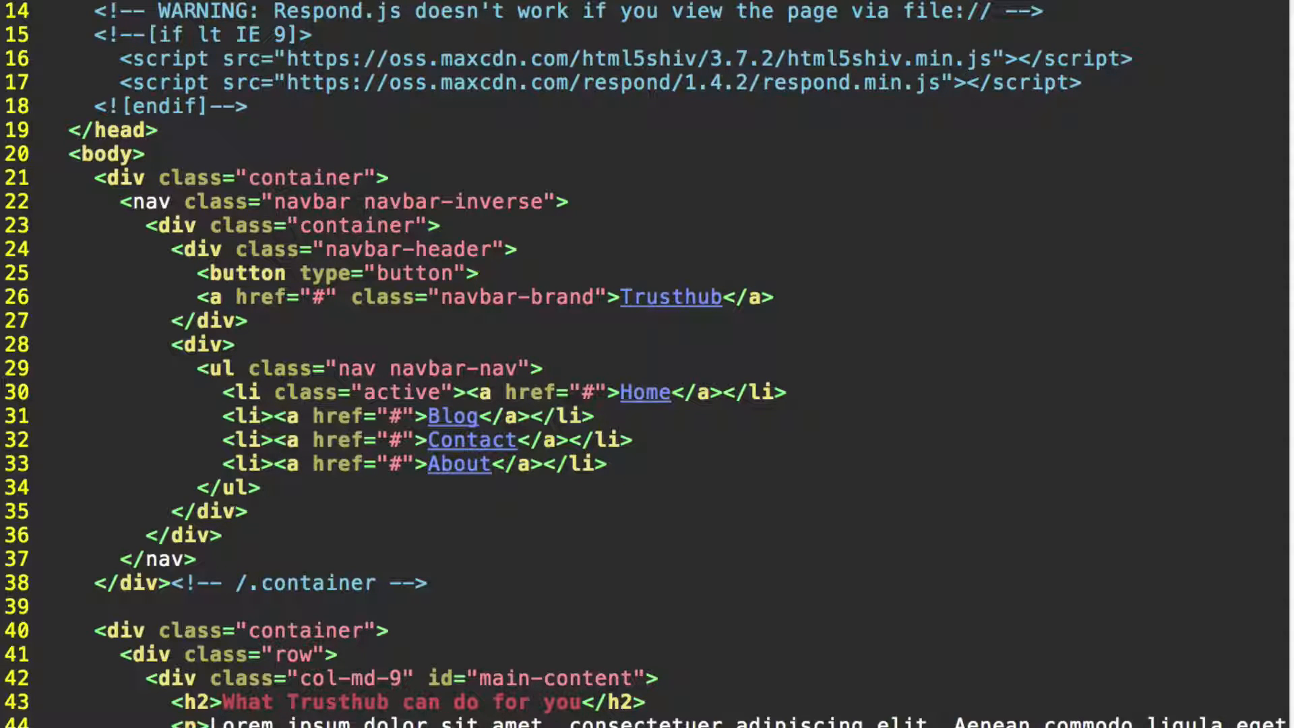
Add class="navbar-toggle collapsed" and data-toggle="collapse" to the button tag
text(c)
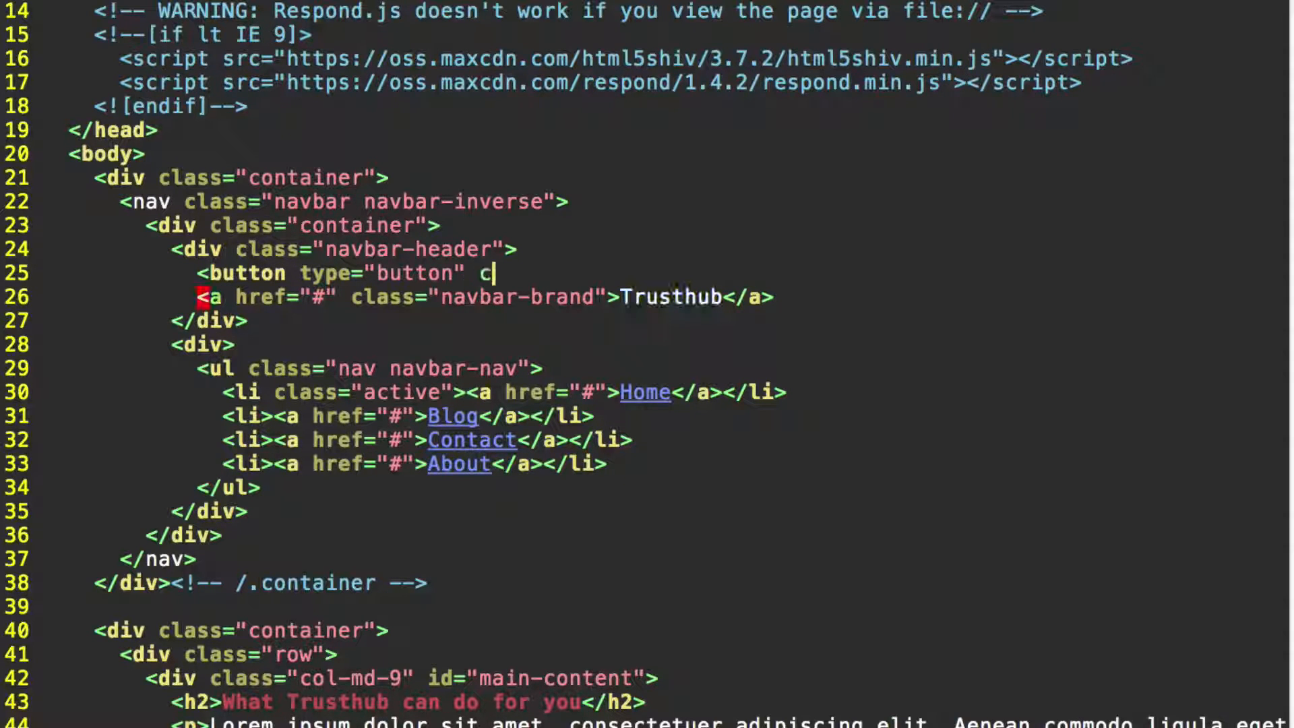
text(lass)
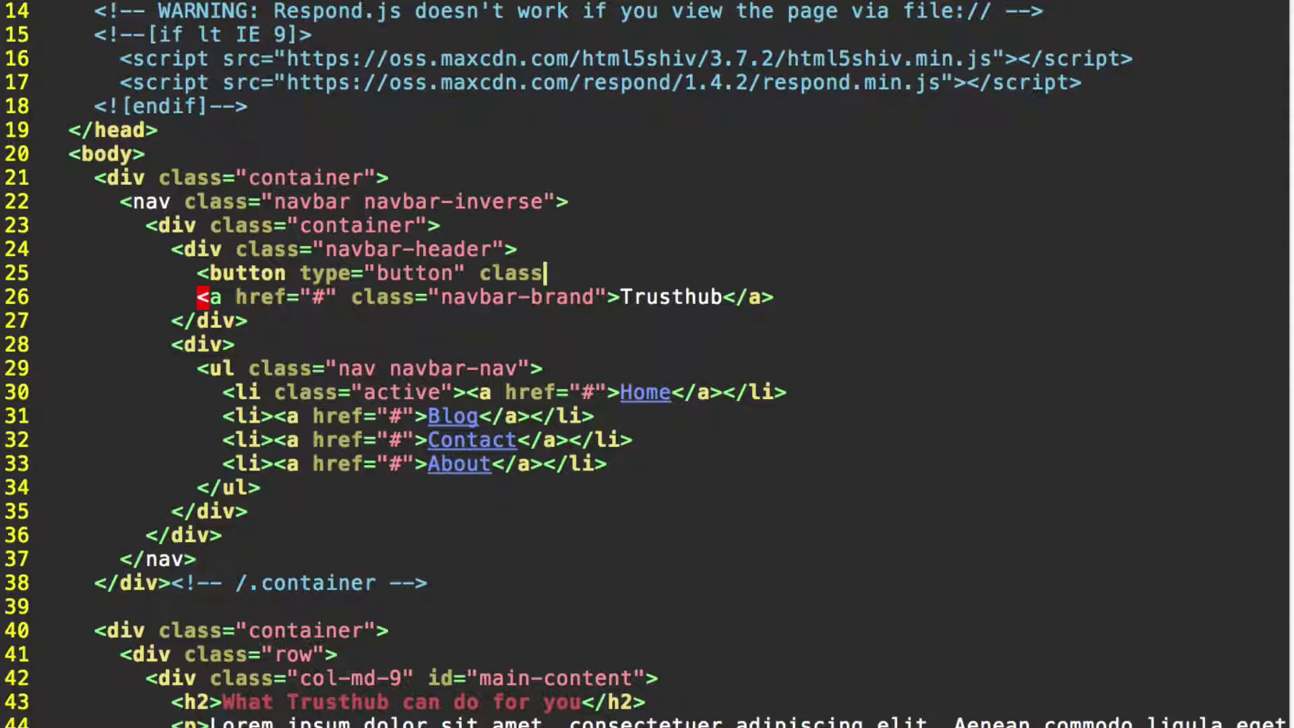
text(="navba)
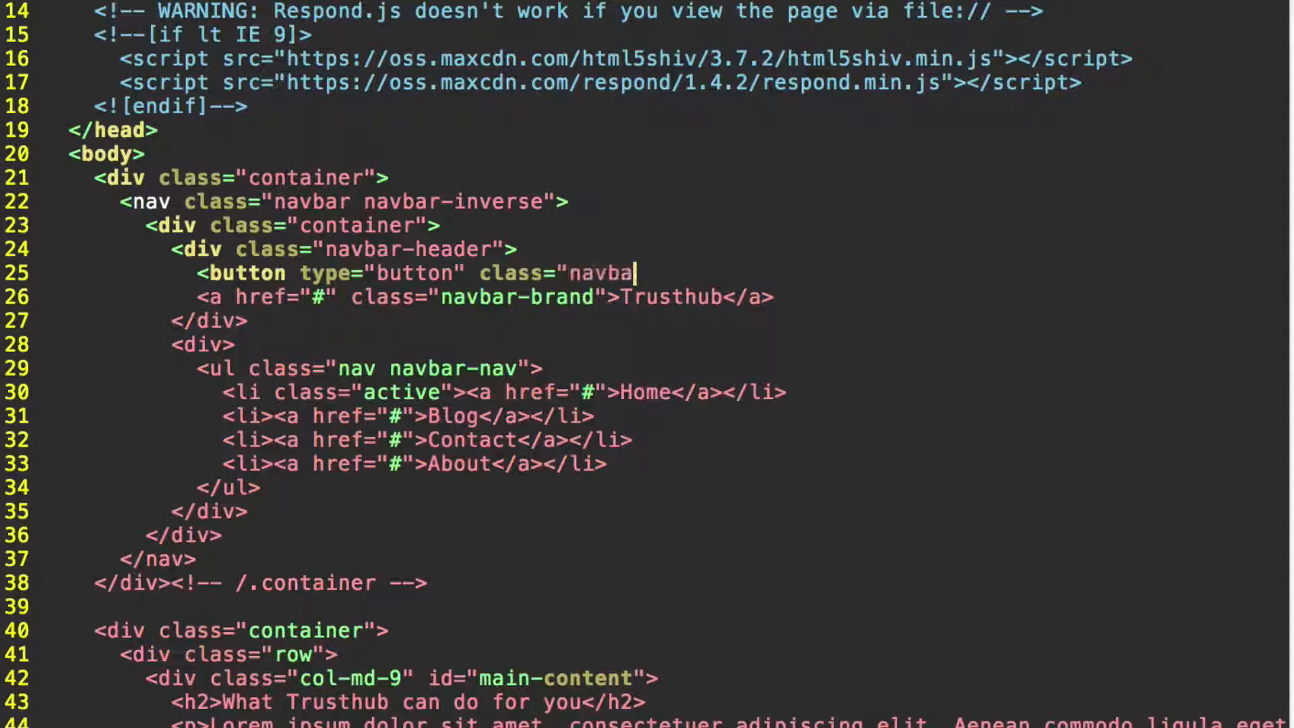
text(r-to)
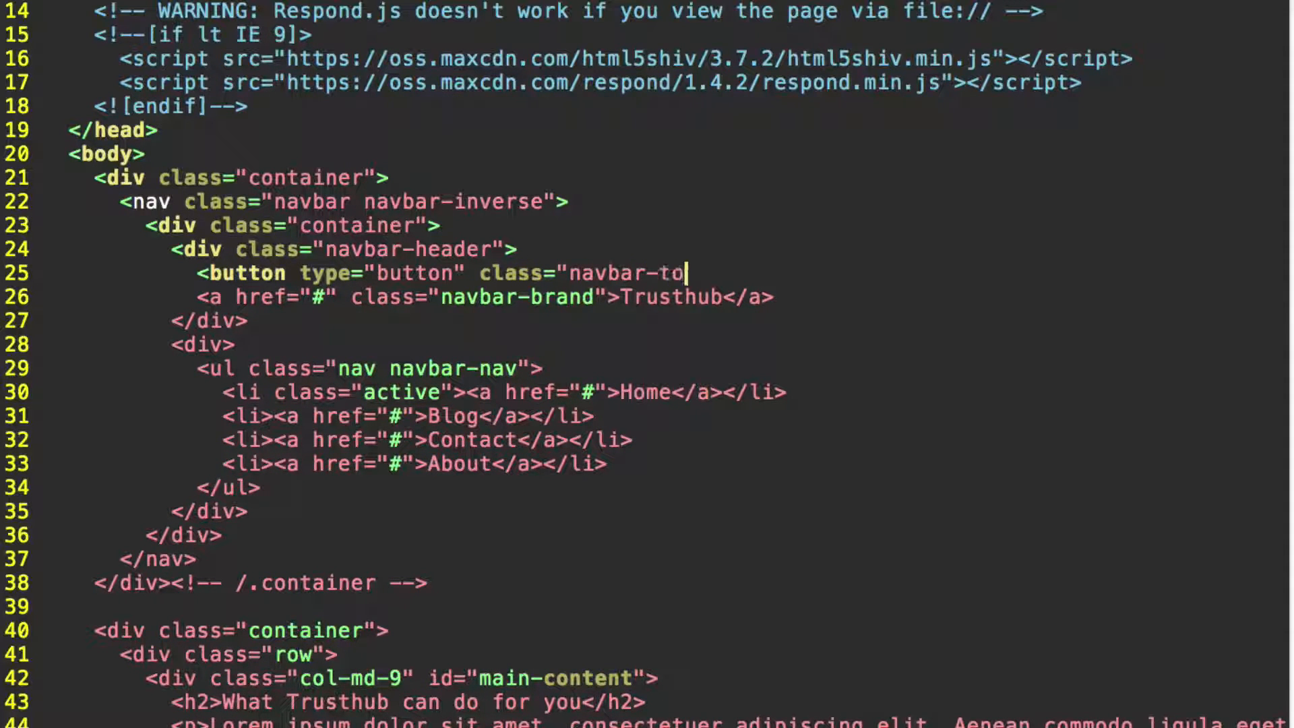
text(ggle)
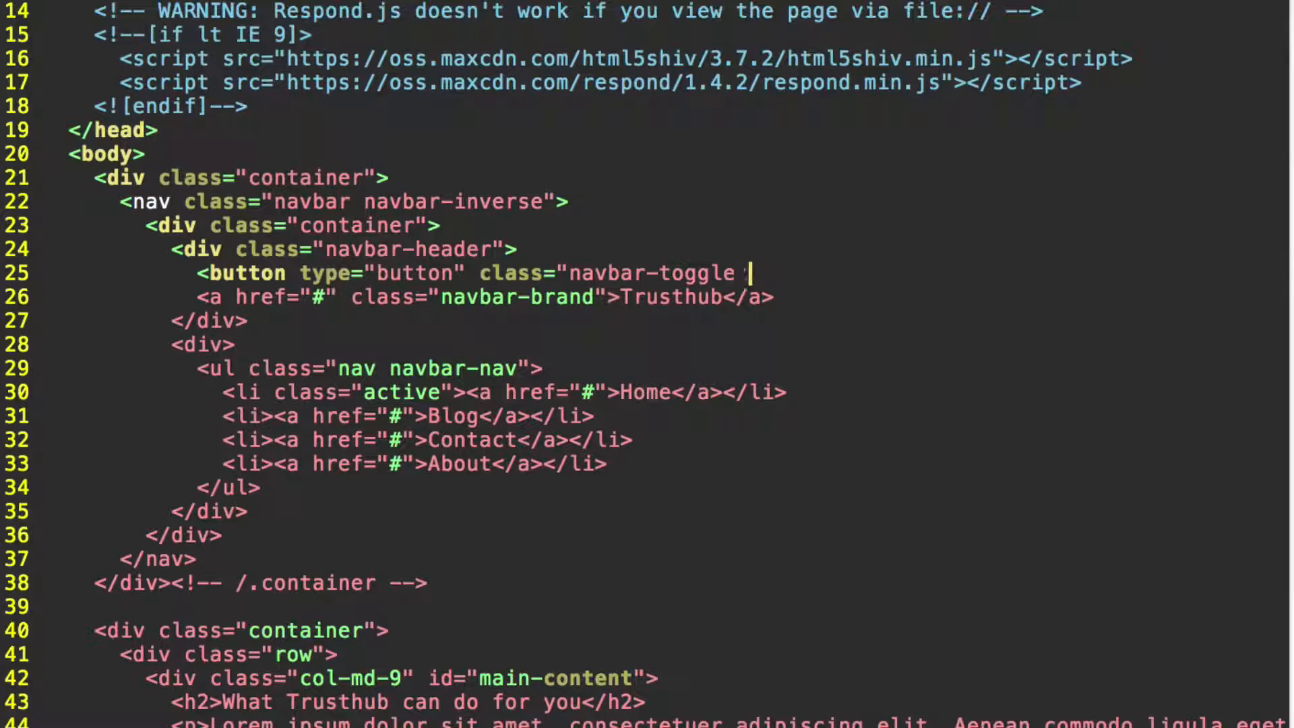
text(collapsed)
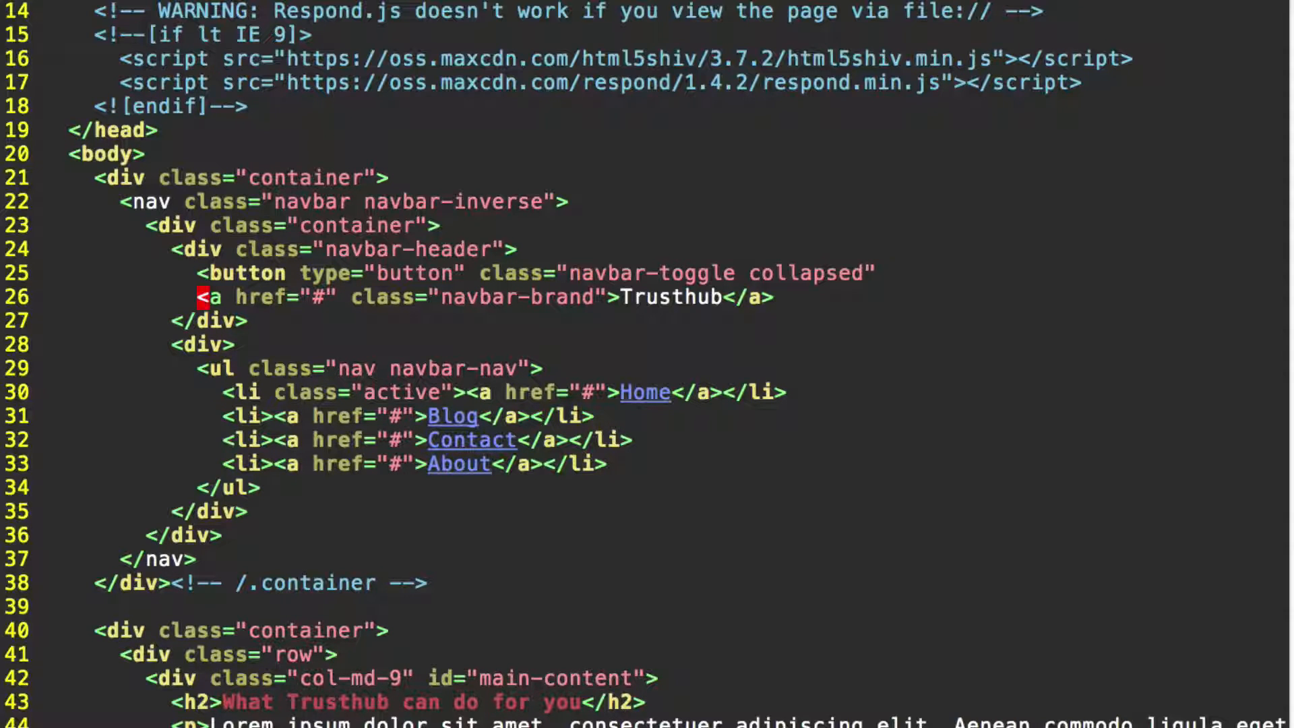
text(data-)
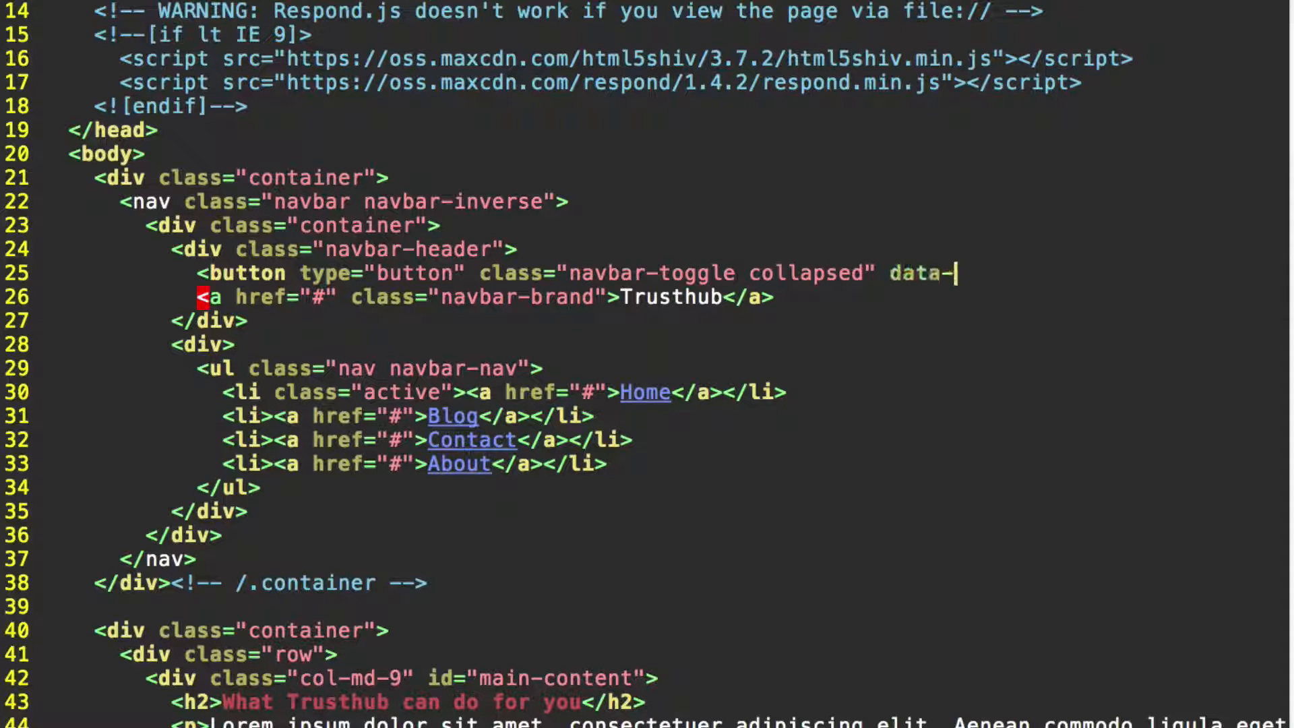
text(toggle)
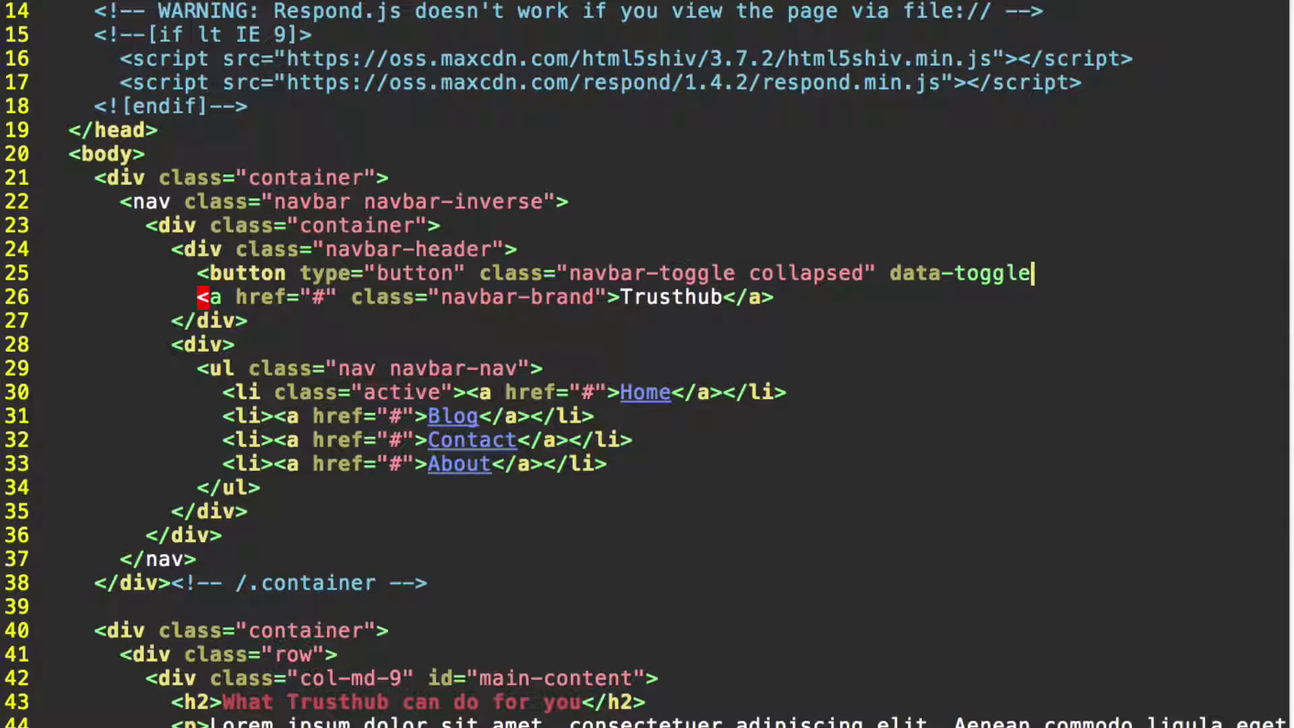
text(="co)
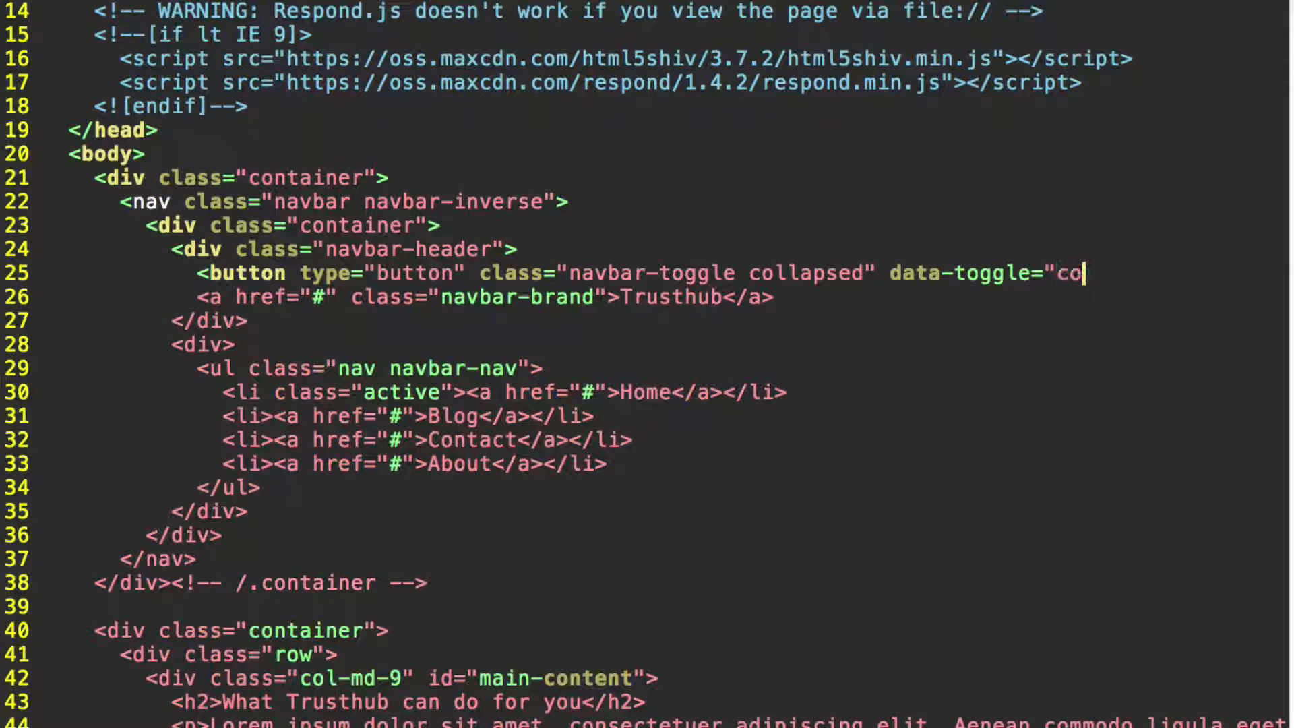
text(llapse")
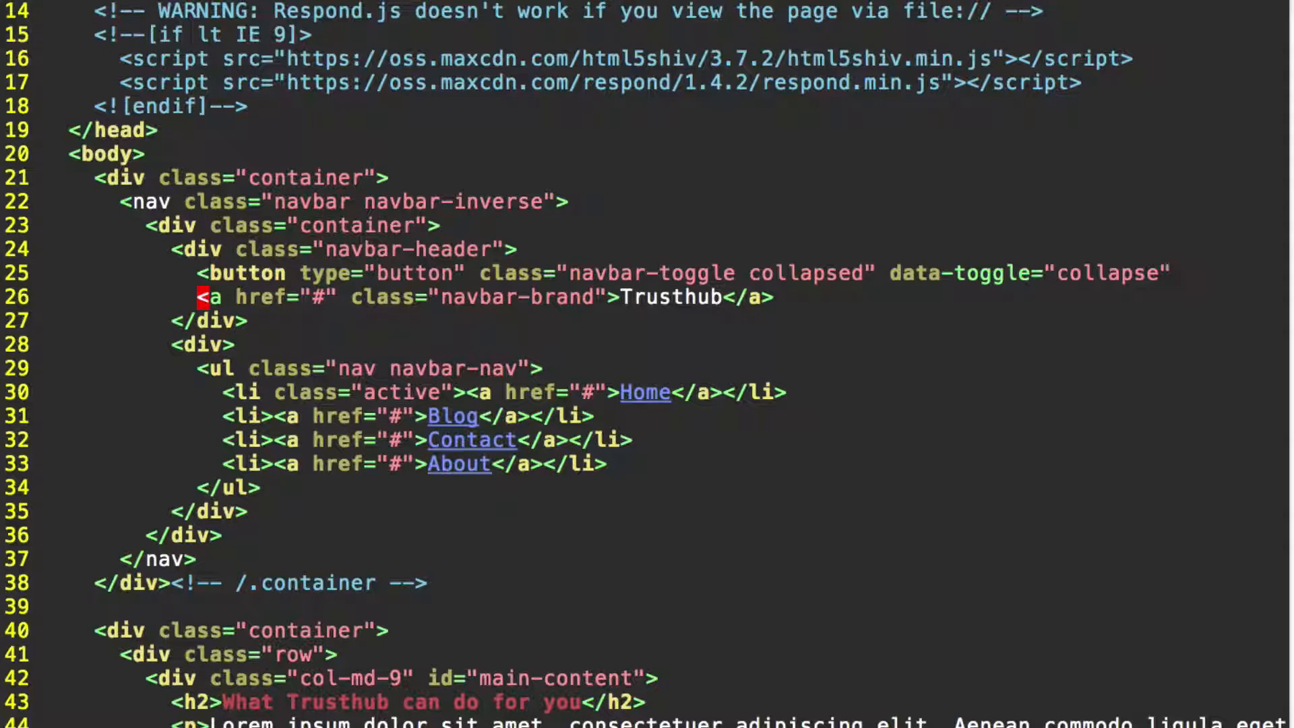
Add data-target="#main-menu" to the toggle button's opening tag
click(1172, 272)
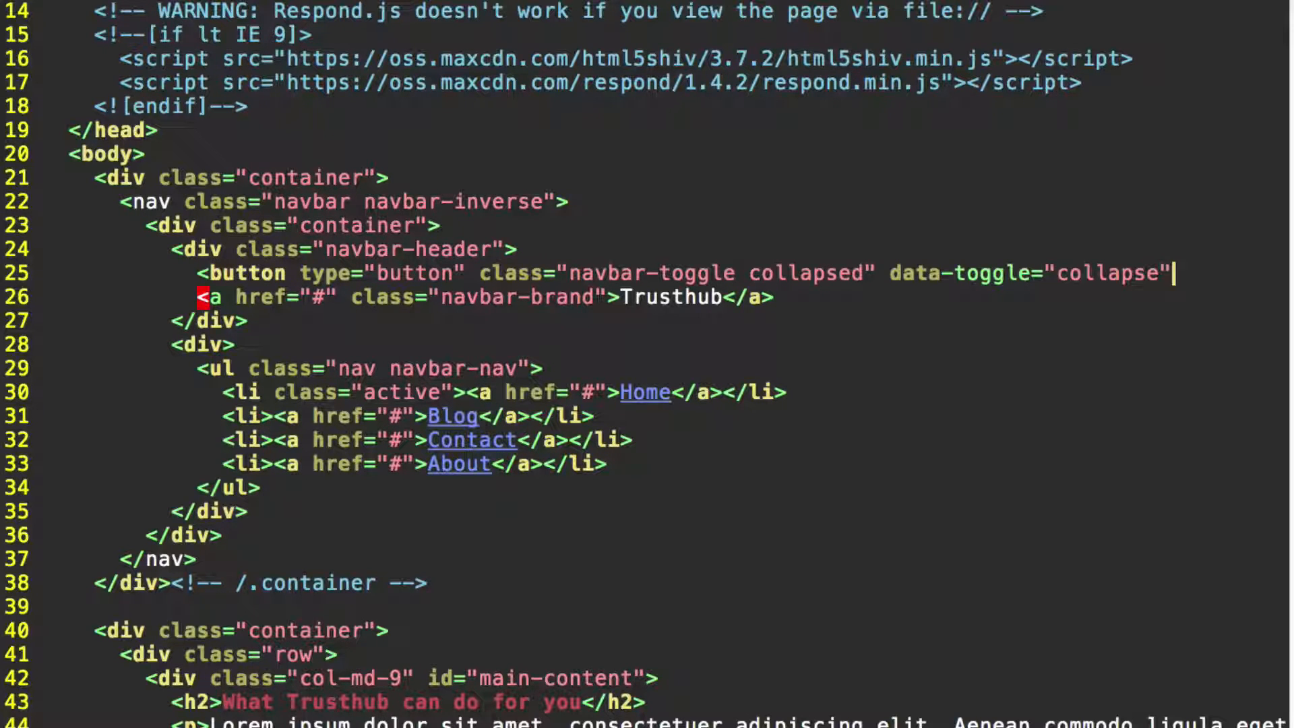
text(data-target=")
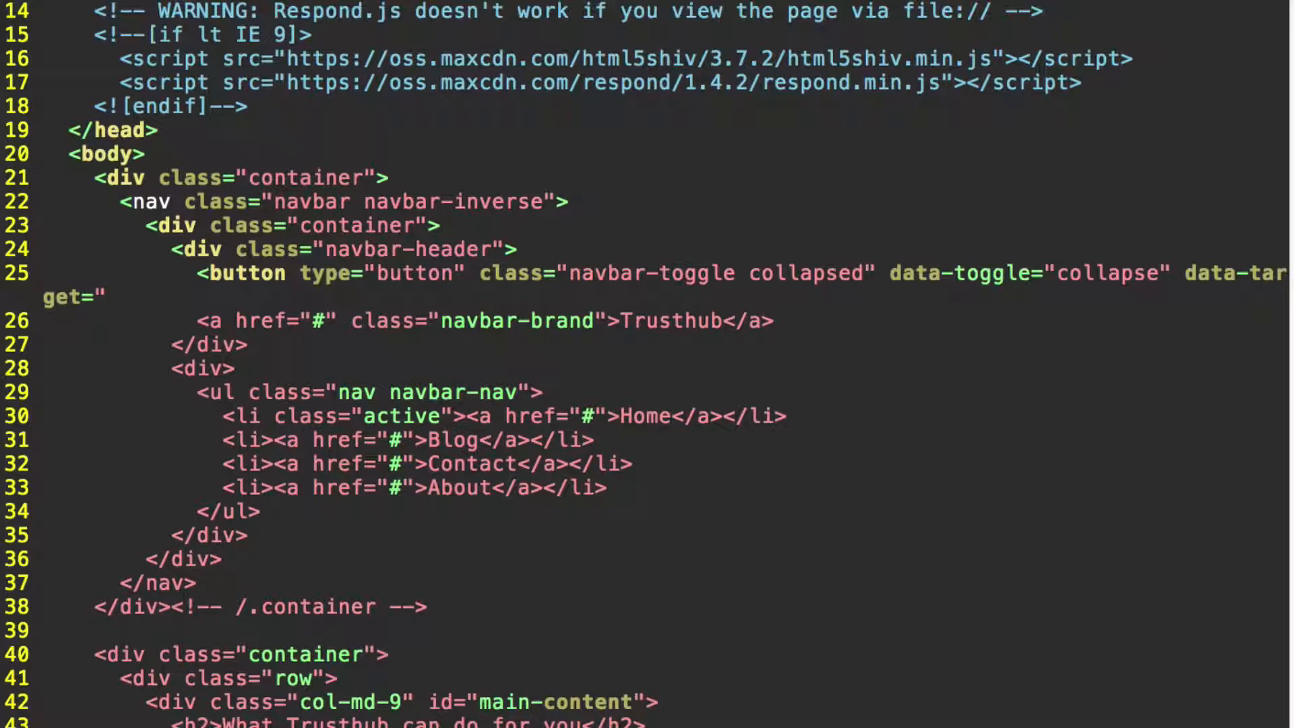
text(#)
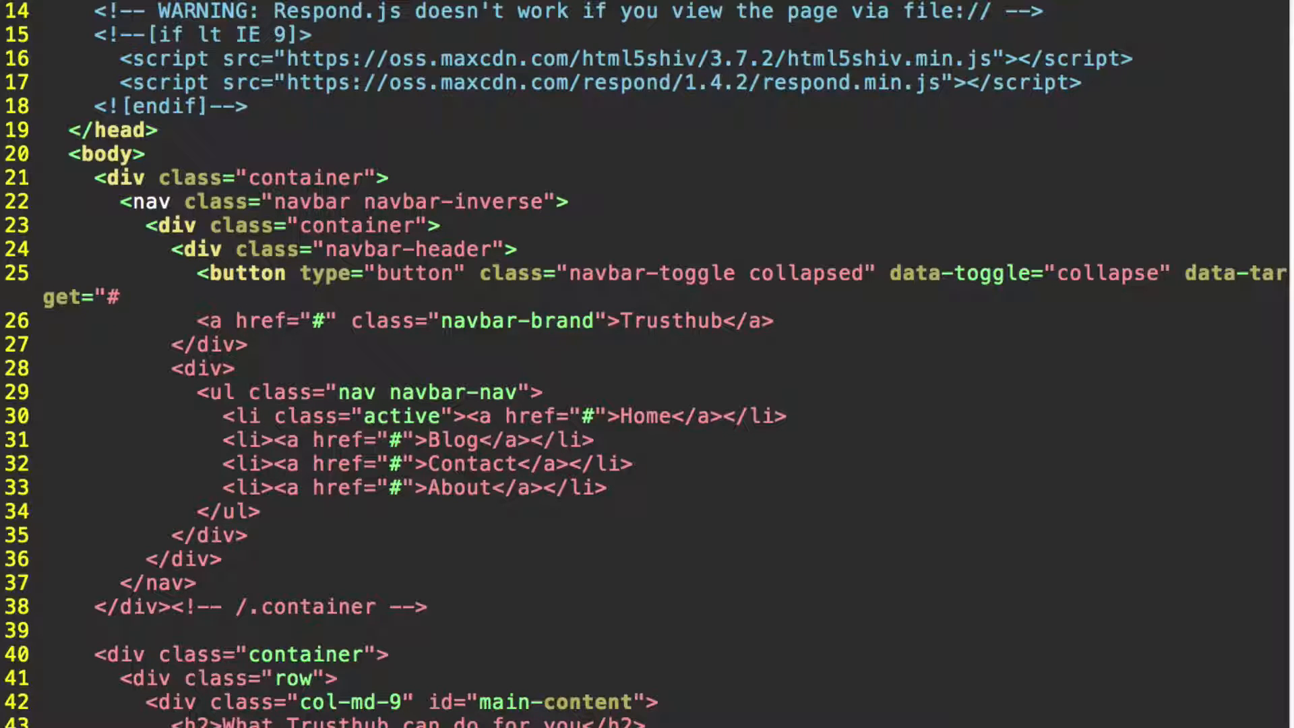
text(ma)
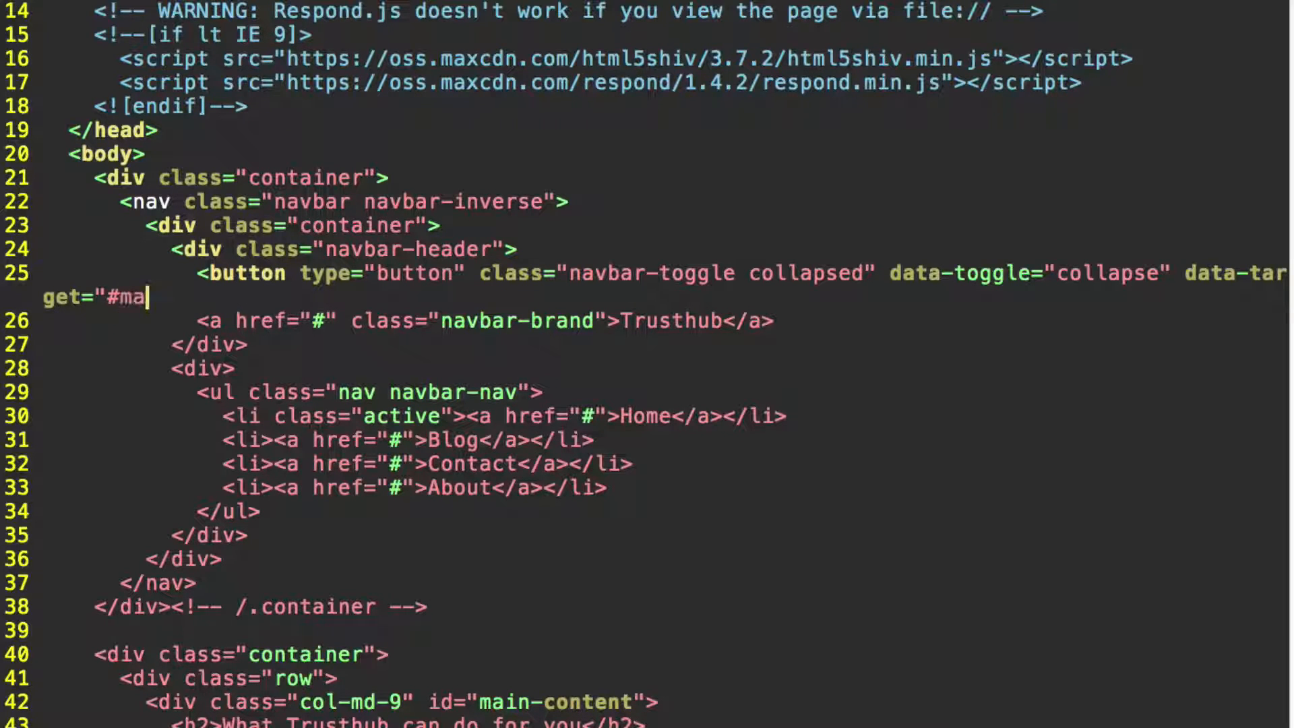
text(in-menu")
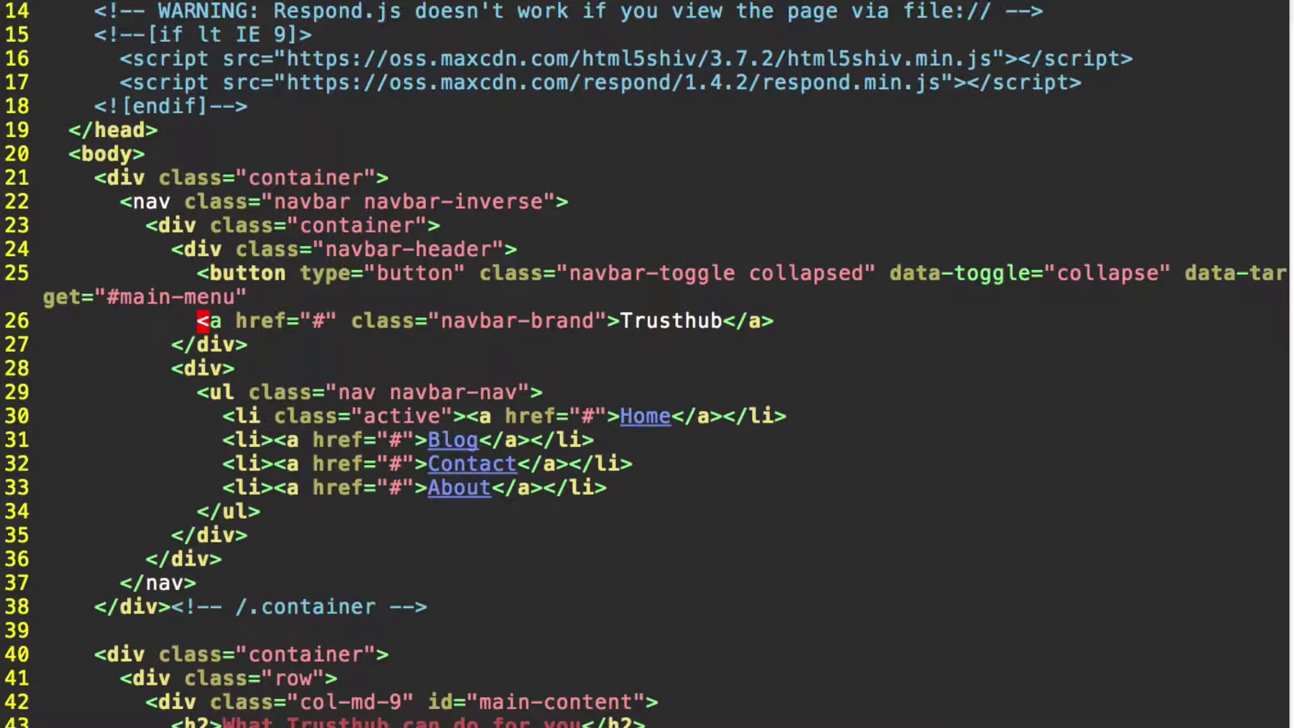
Add aria-expanded="false" after the #main-menu target on the button
click(260, 296)
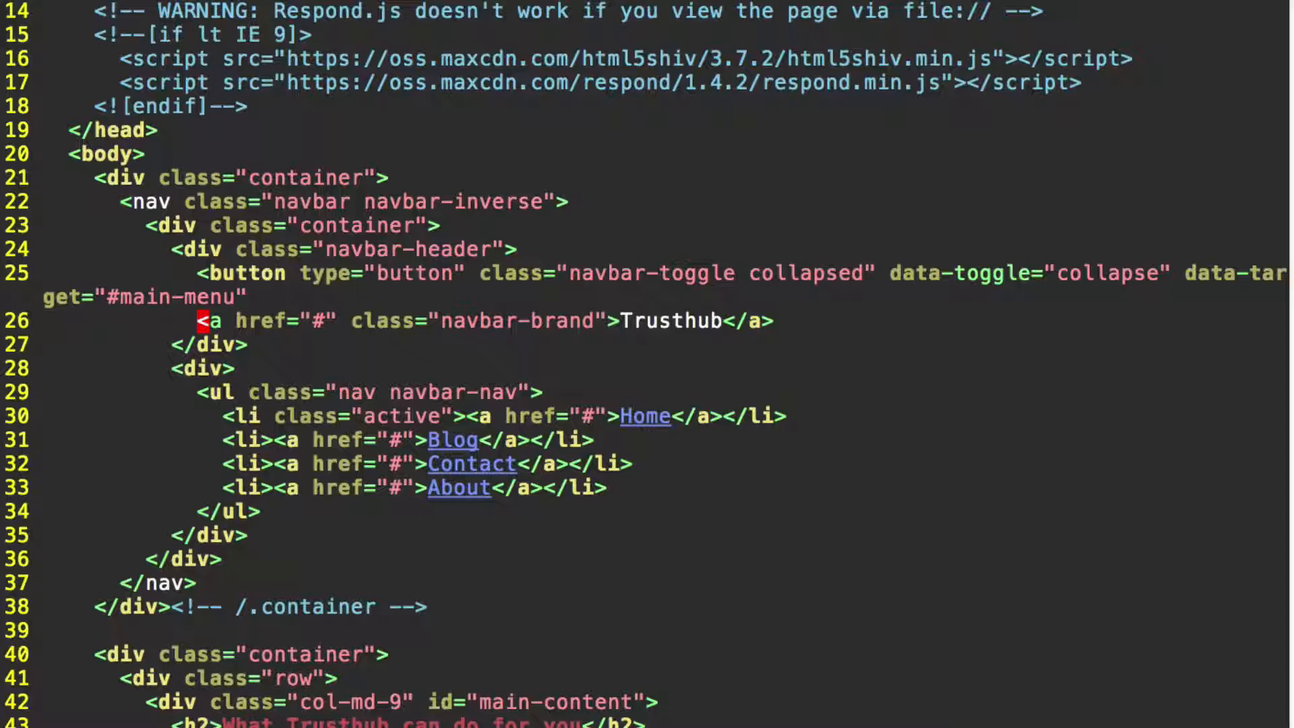
text(aria-)
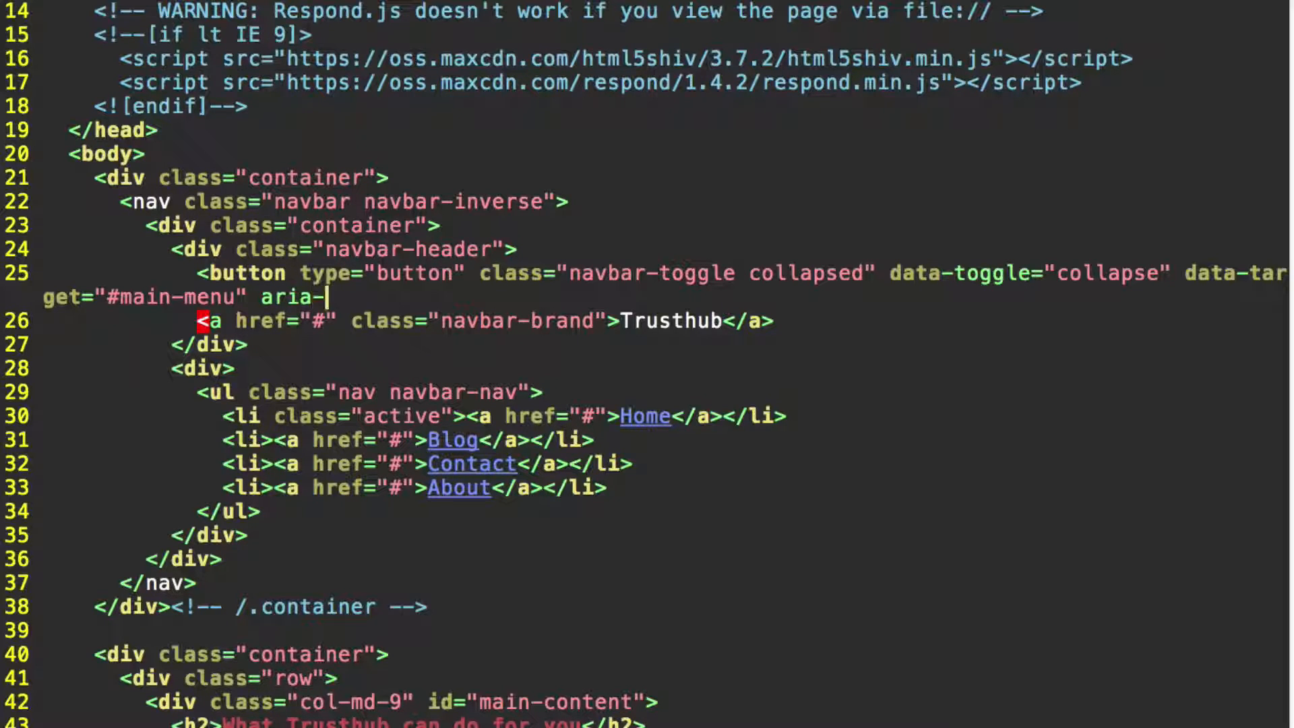
text(epx)
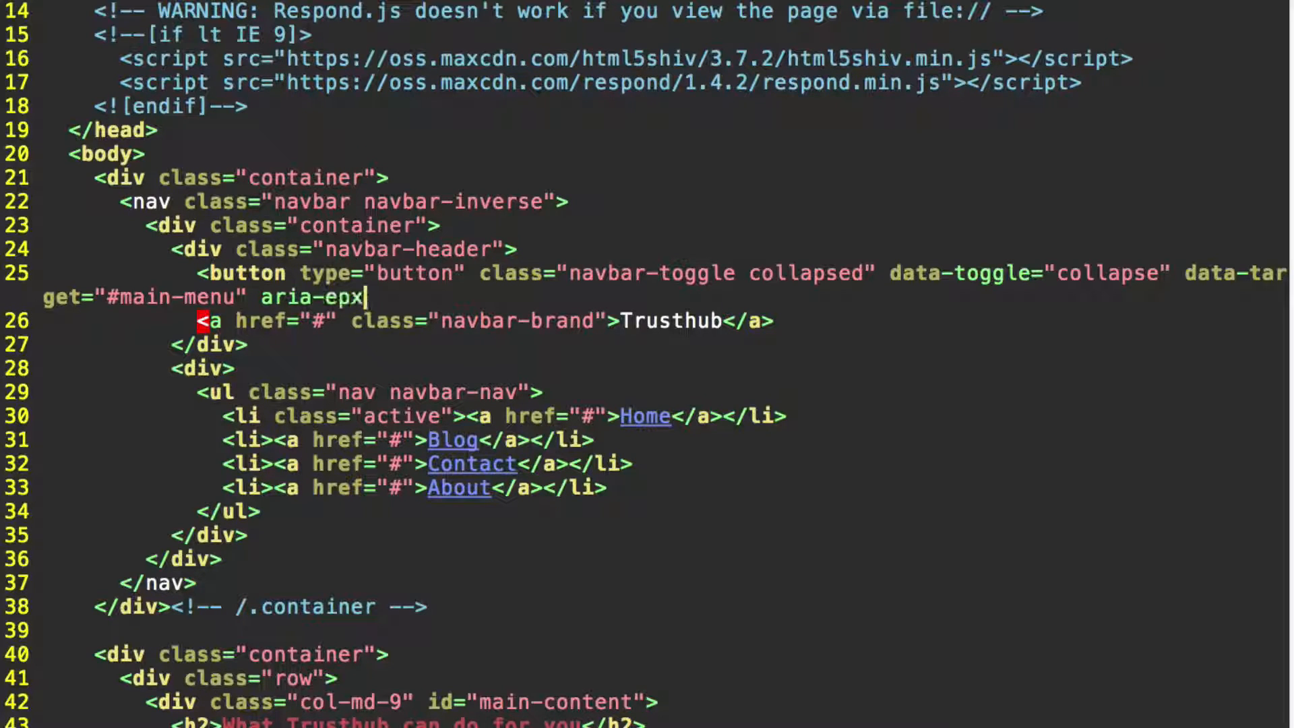
text(anded)
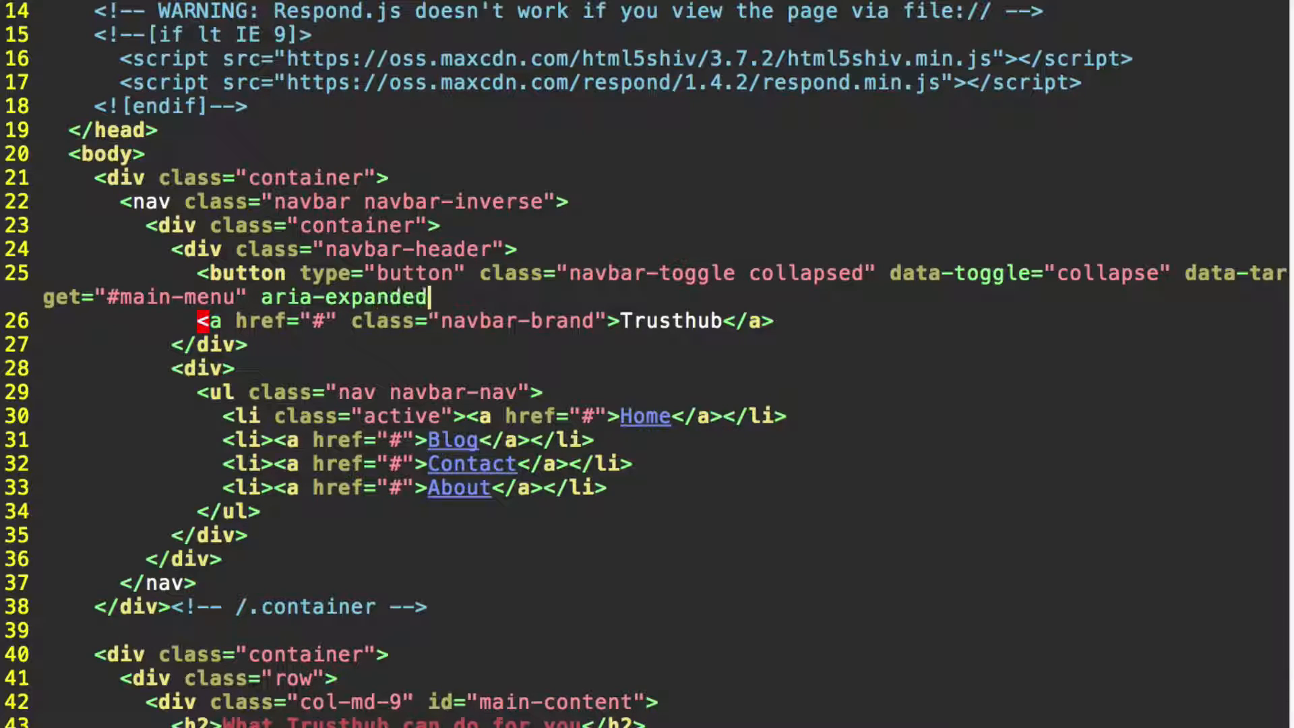
text(="fls)
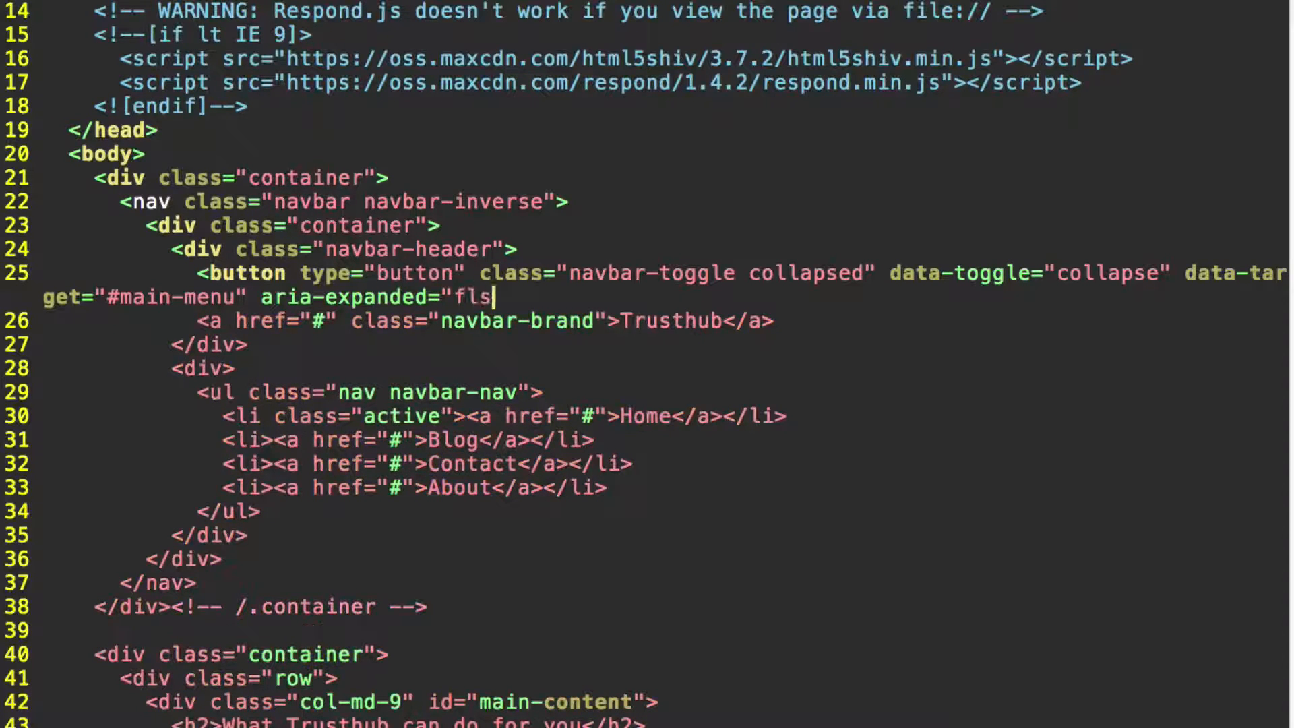
text(alse">)
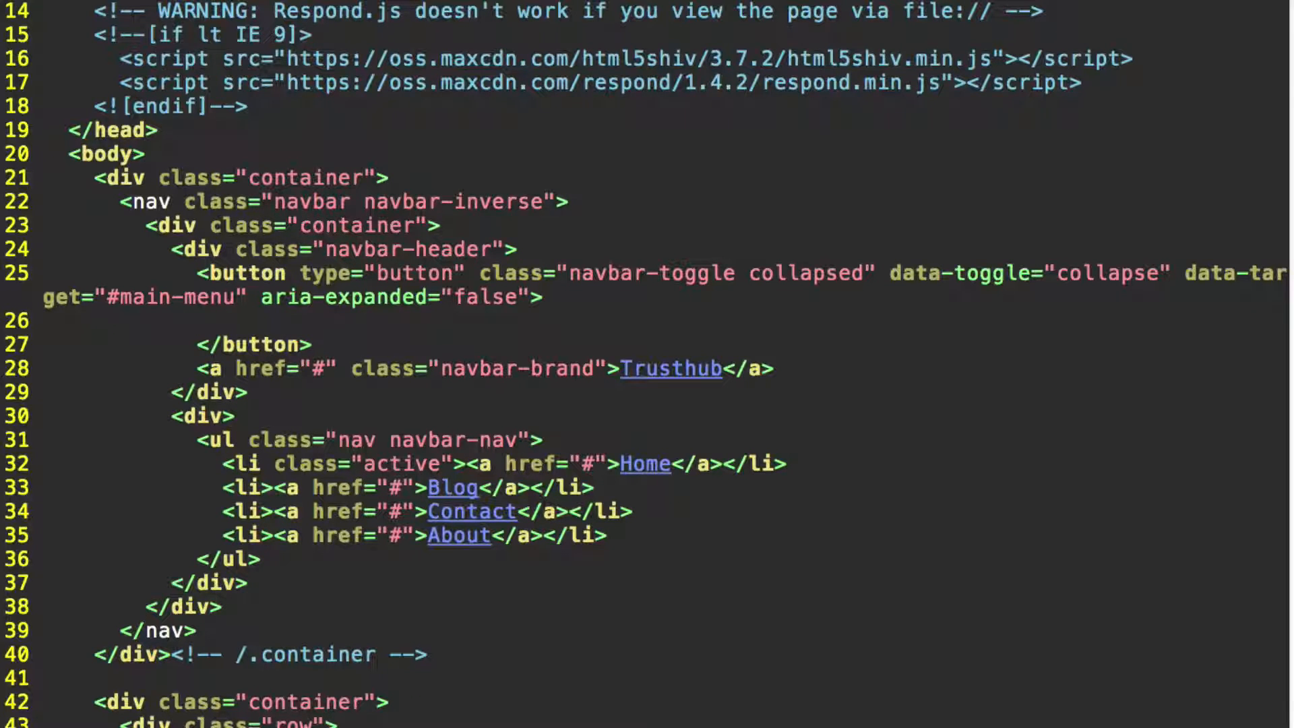
Type <span class="sr-only">Toggle navigation</span> inside the button
text(<)
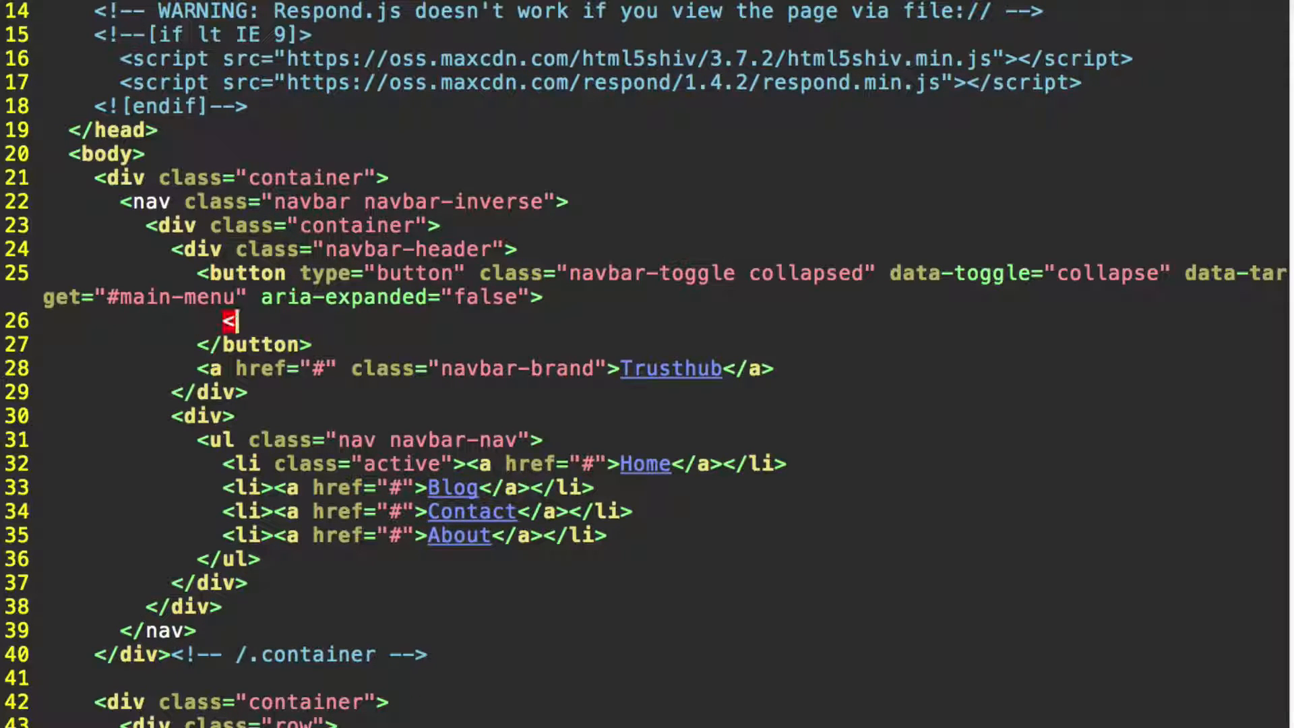
text(span)
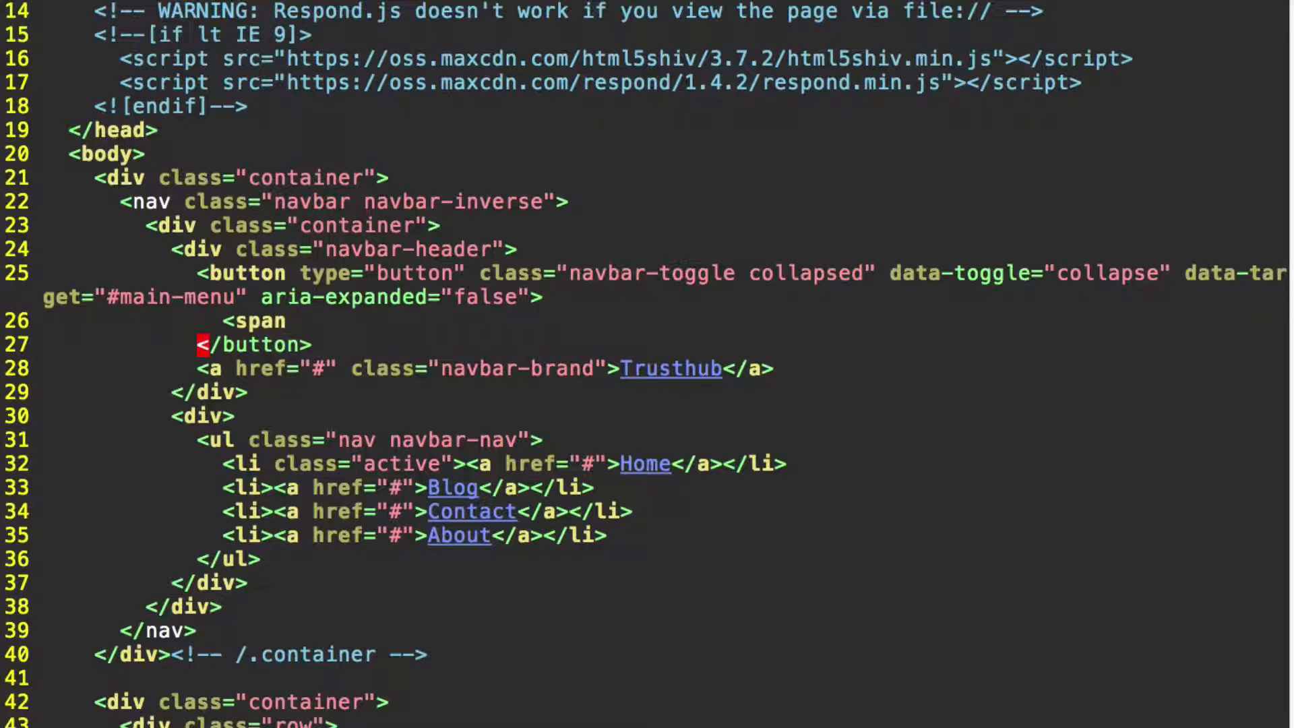
text(cla)
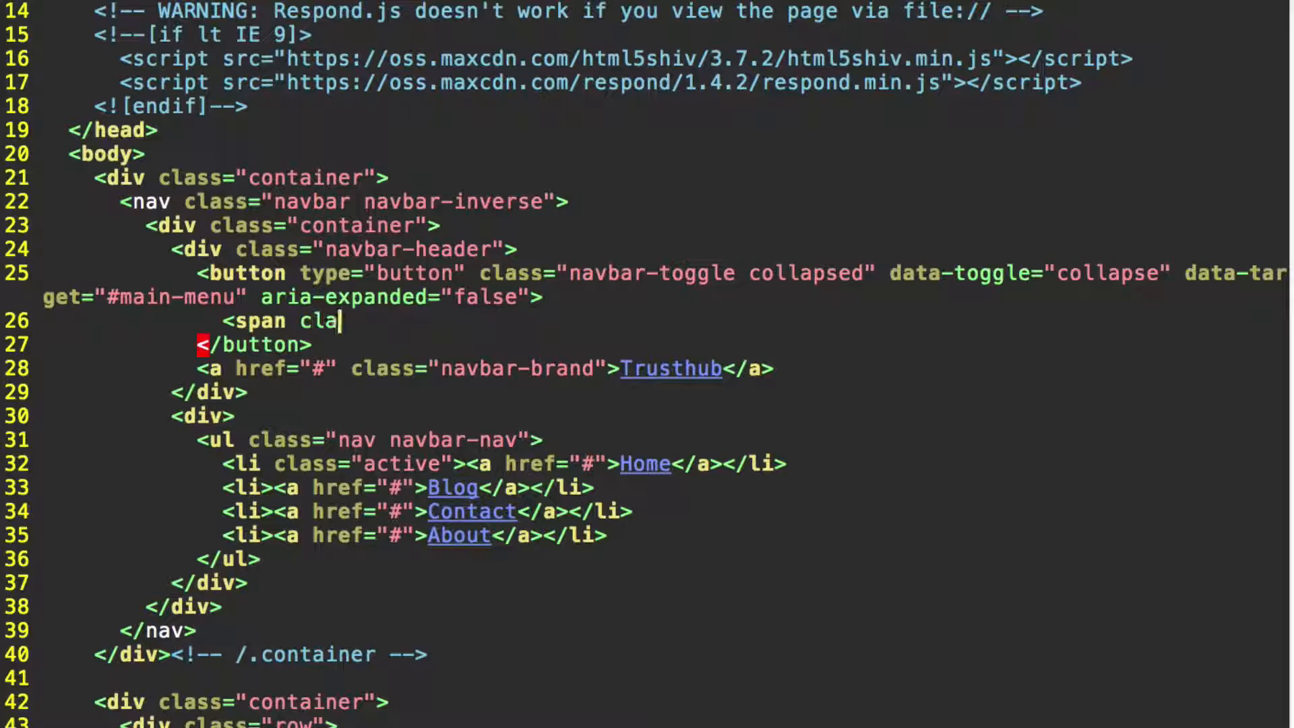
text(ss=")
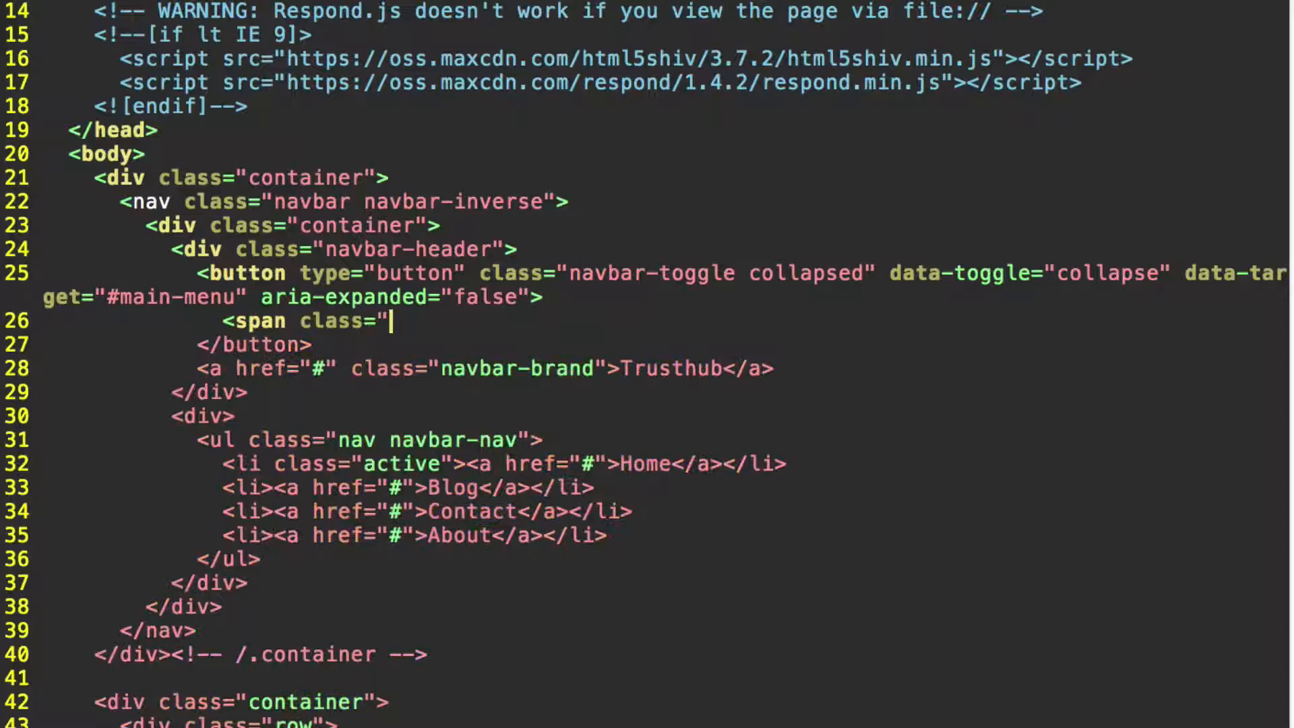
text(sr-onl)
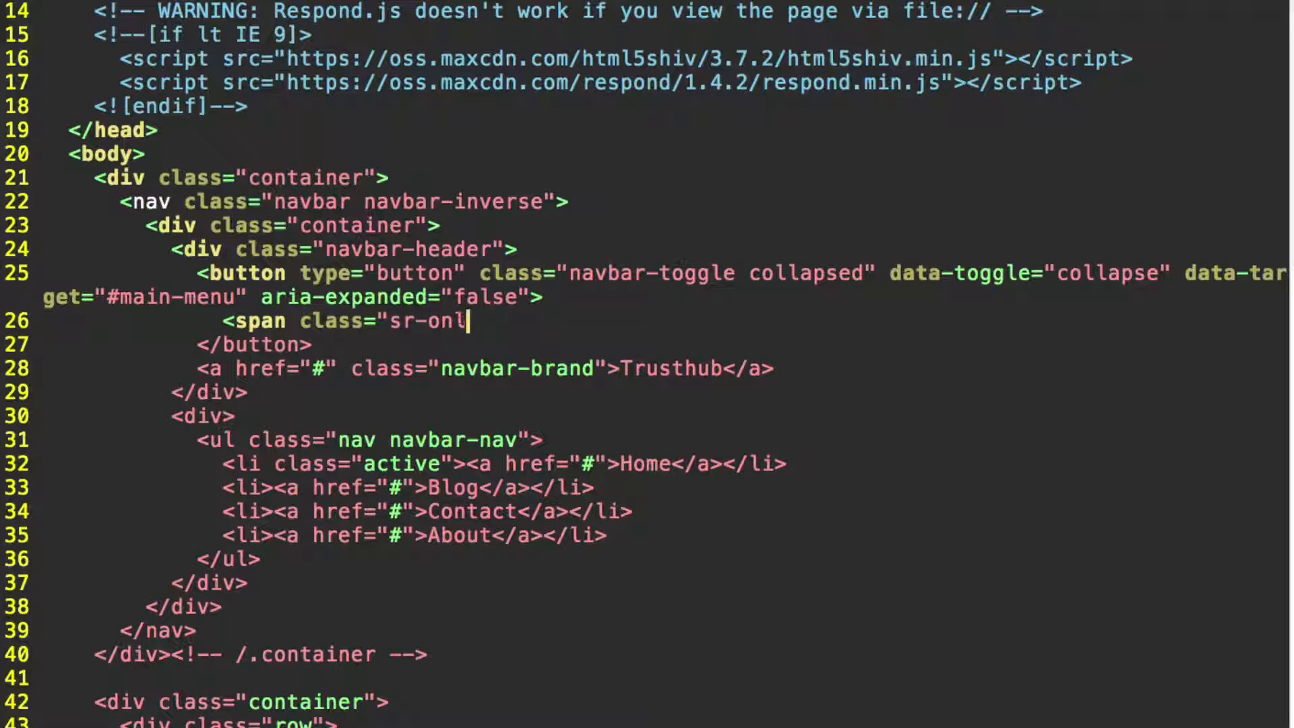
text(y")
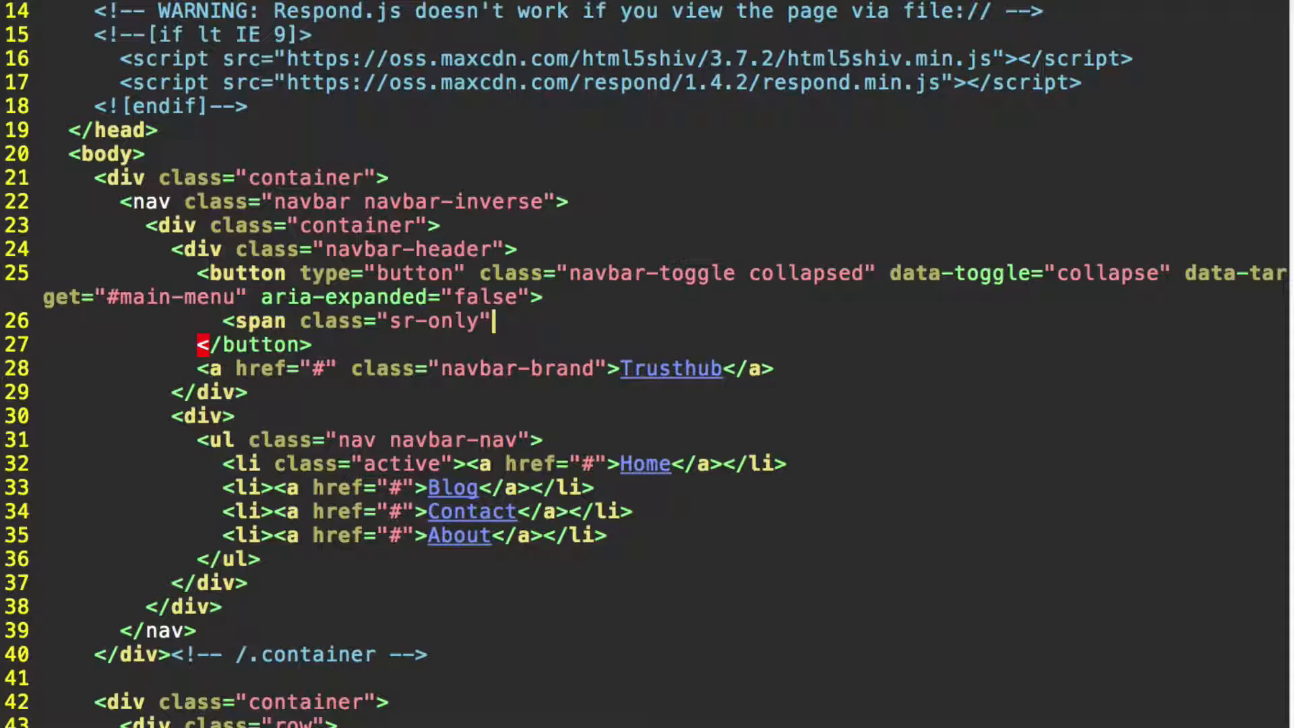
text(>T)
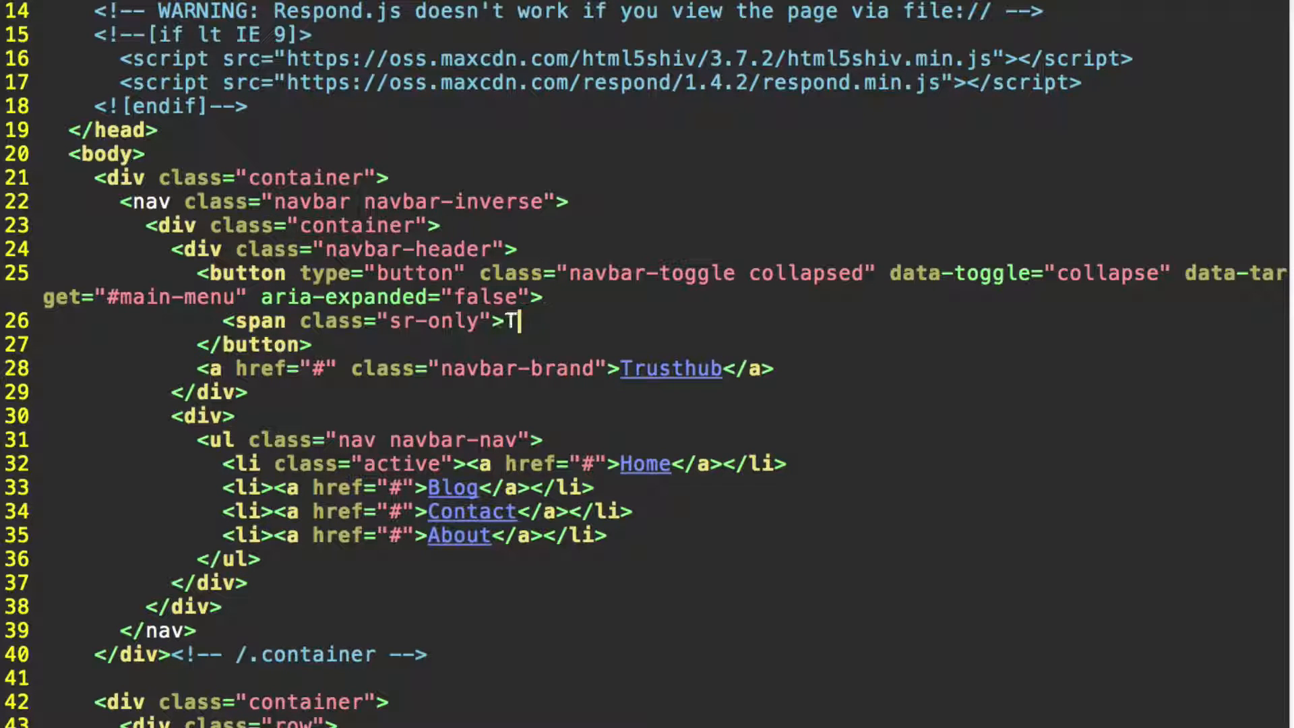
text(oggl)
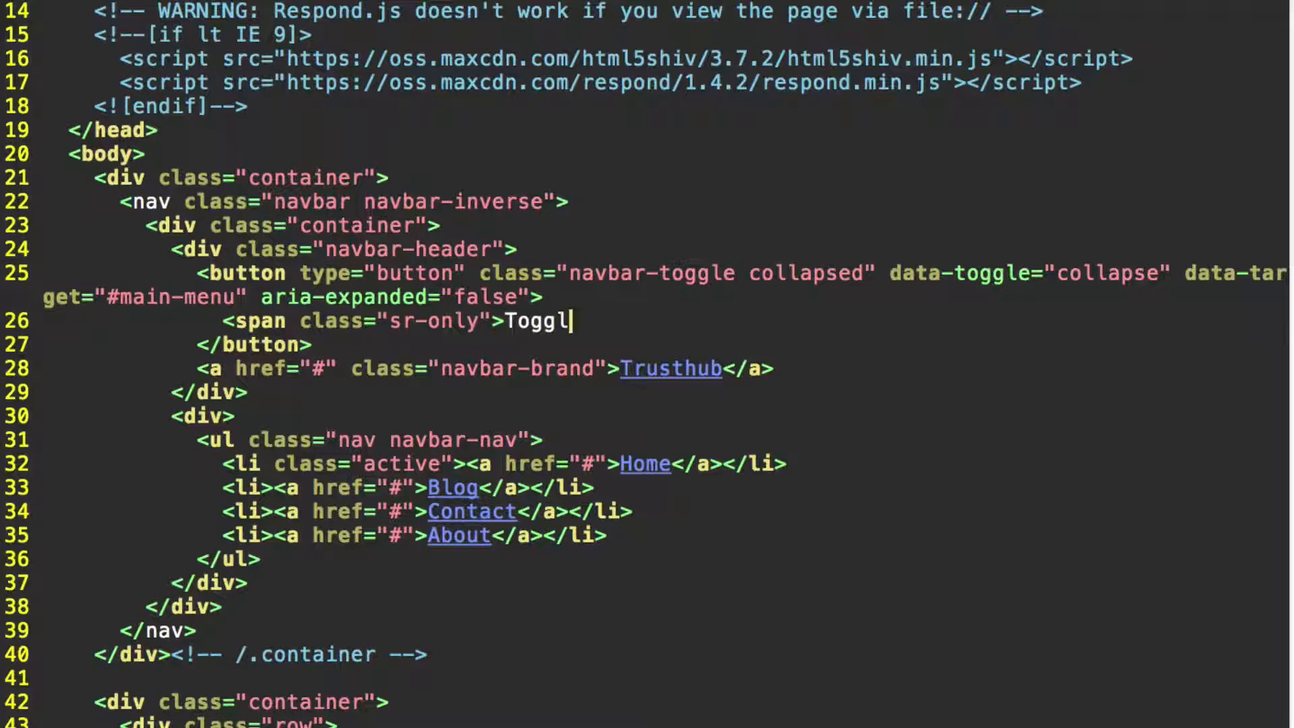
text(e navi)
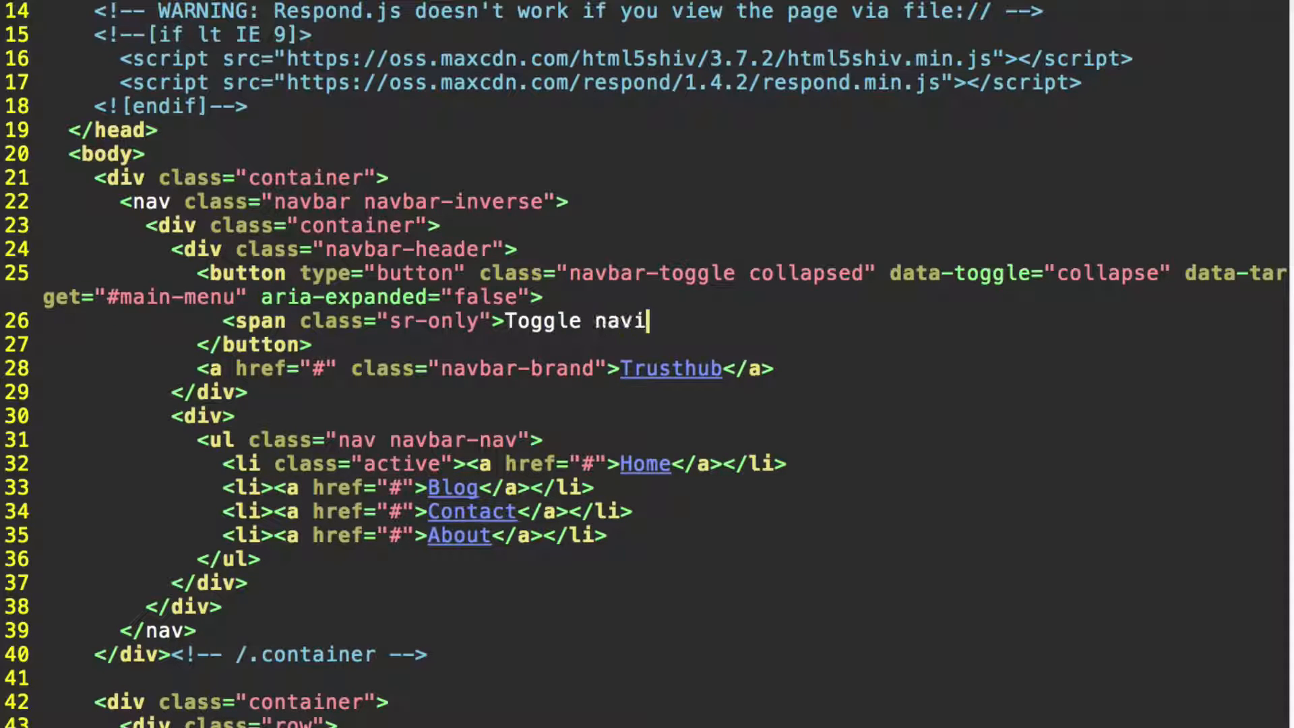
text(gation</span>)
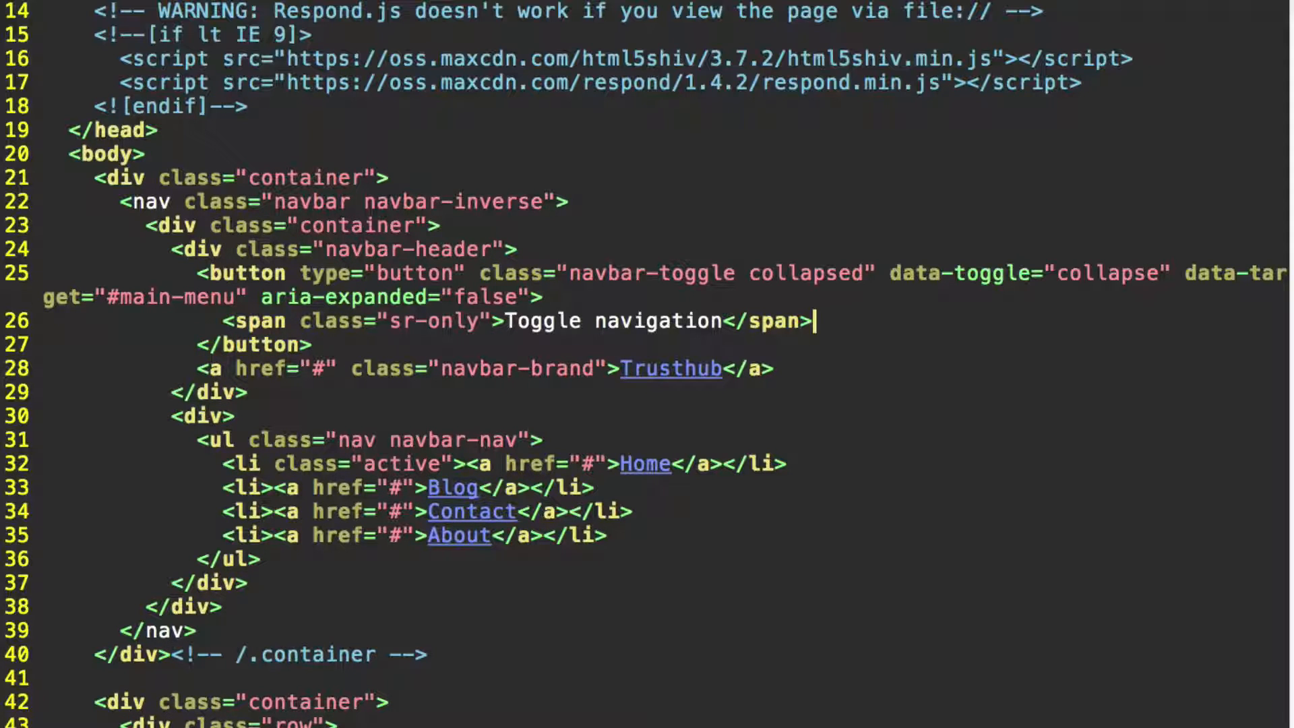
text(<span cla)
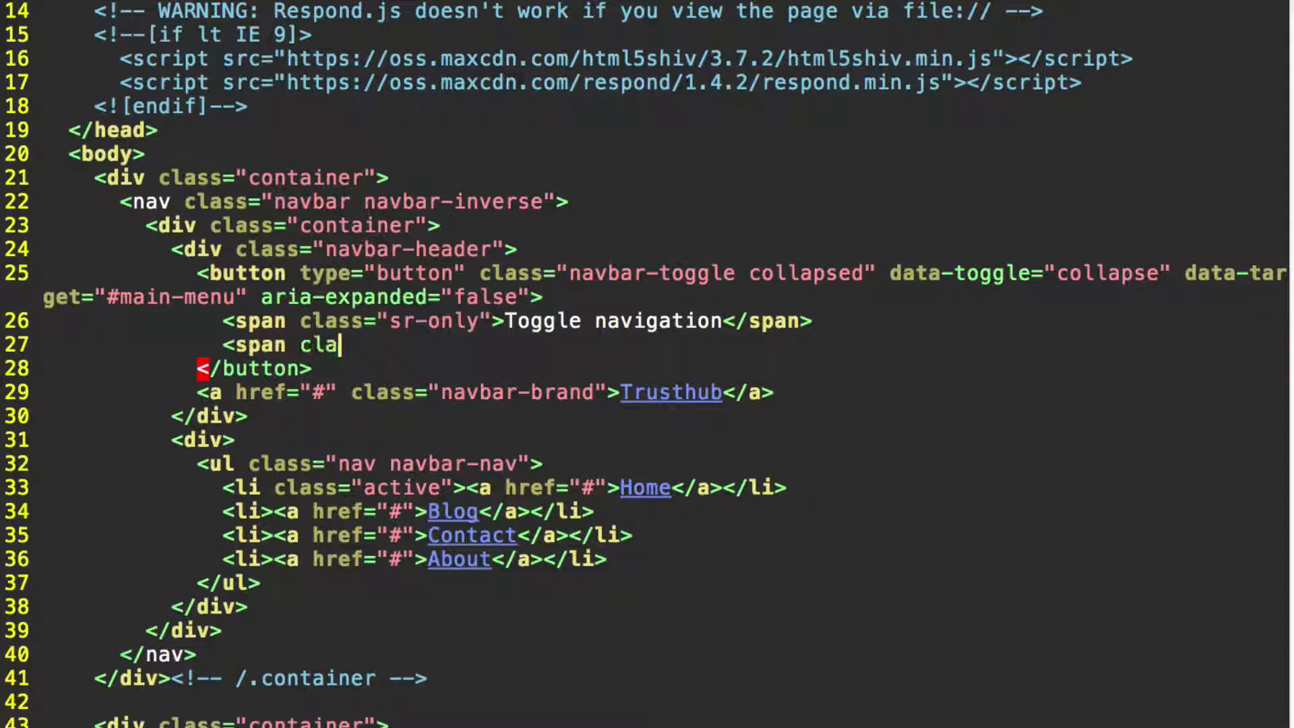
Add three <span class="icon-bar"></span> lines below the sr-only text
text(ss="icon)
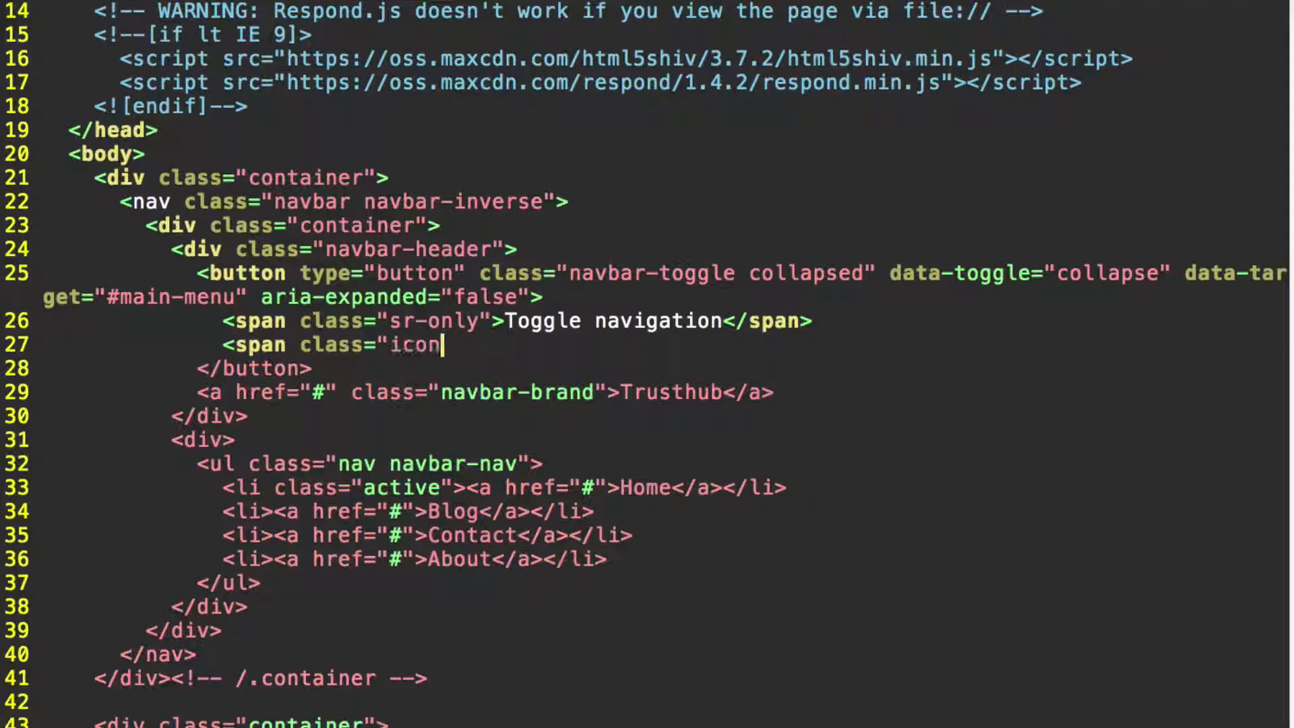
text(-bar">)
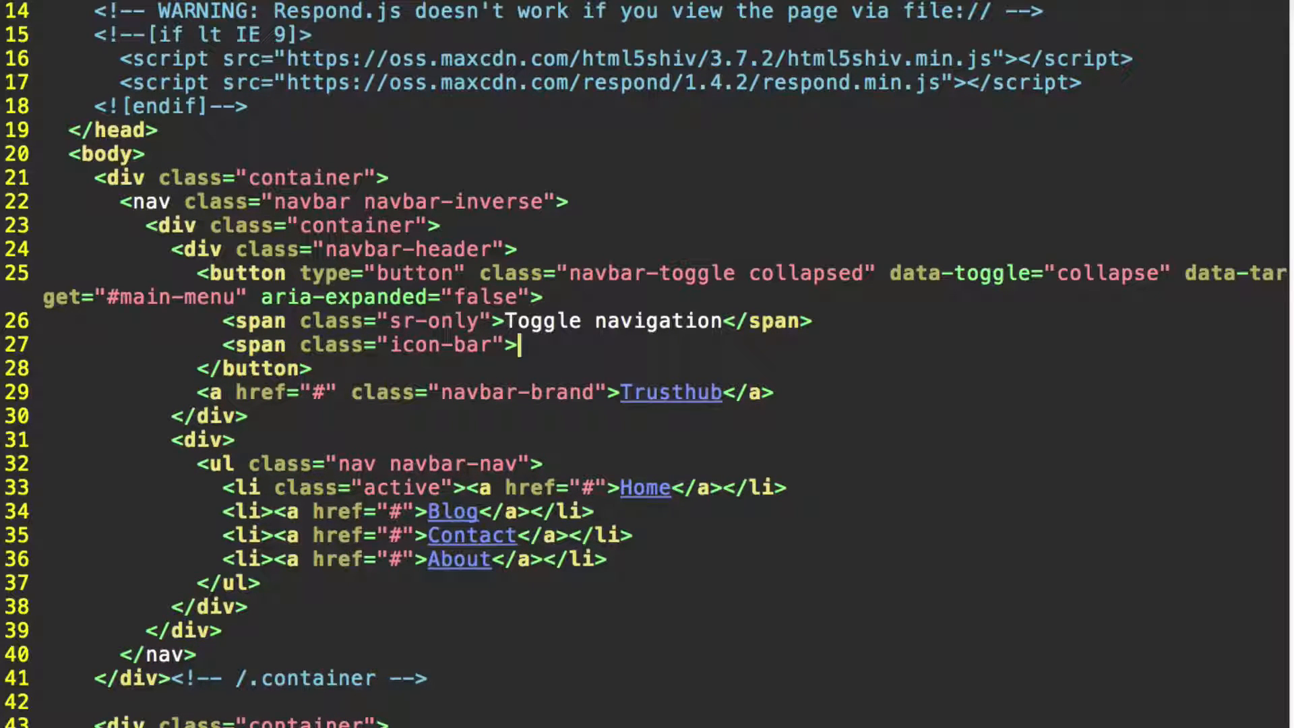
text(</span>)
click(207, 439)
text( id=")
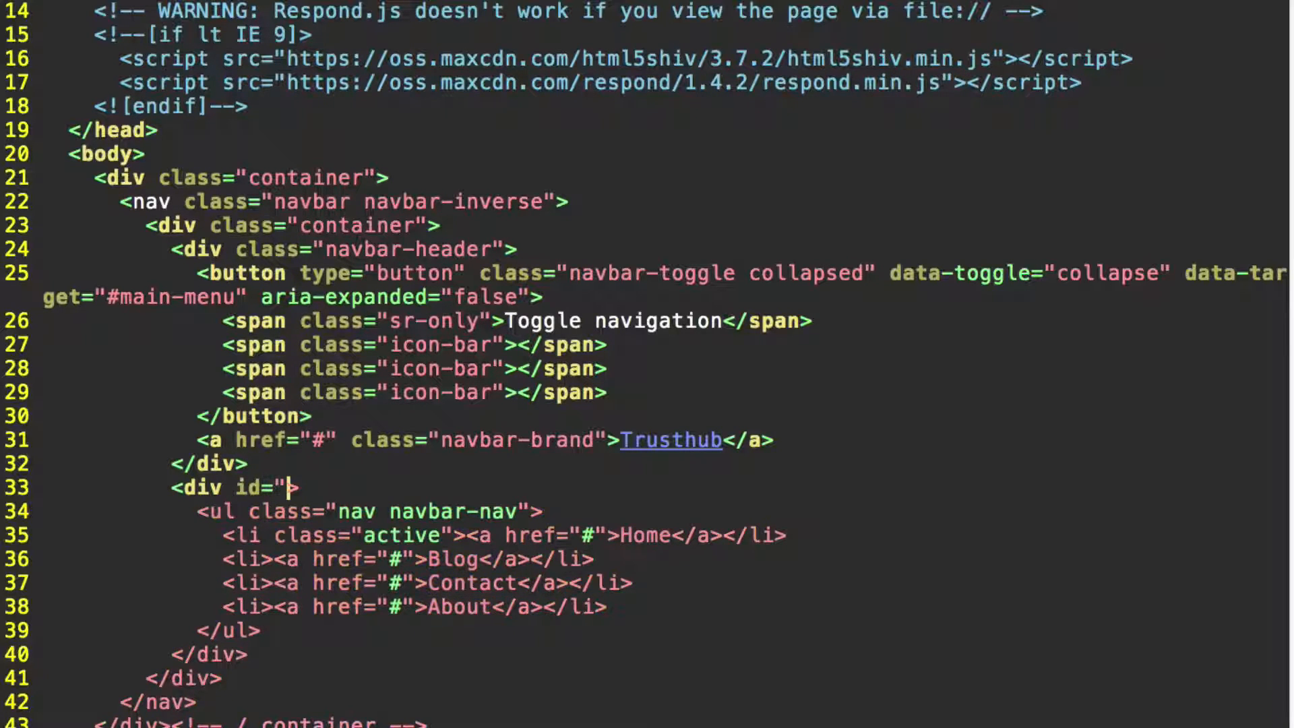
Give the menu div id="main-menu" and class="collapse navbar-collapse", then save
text(main-menu)
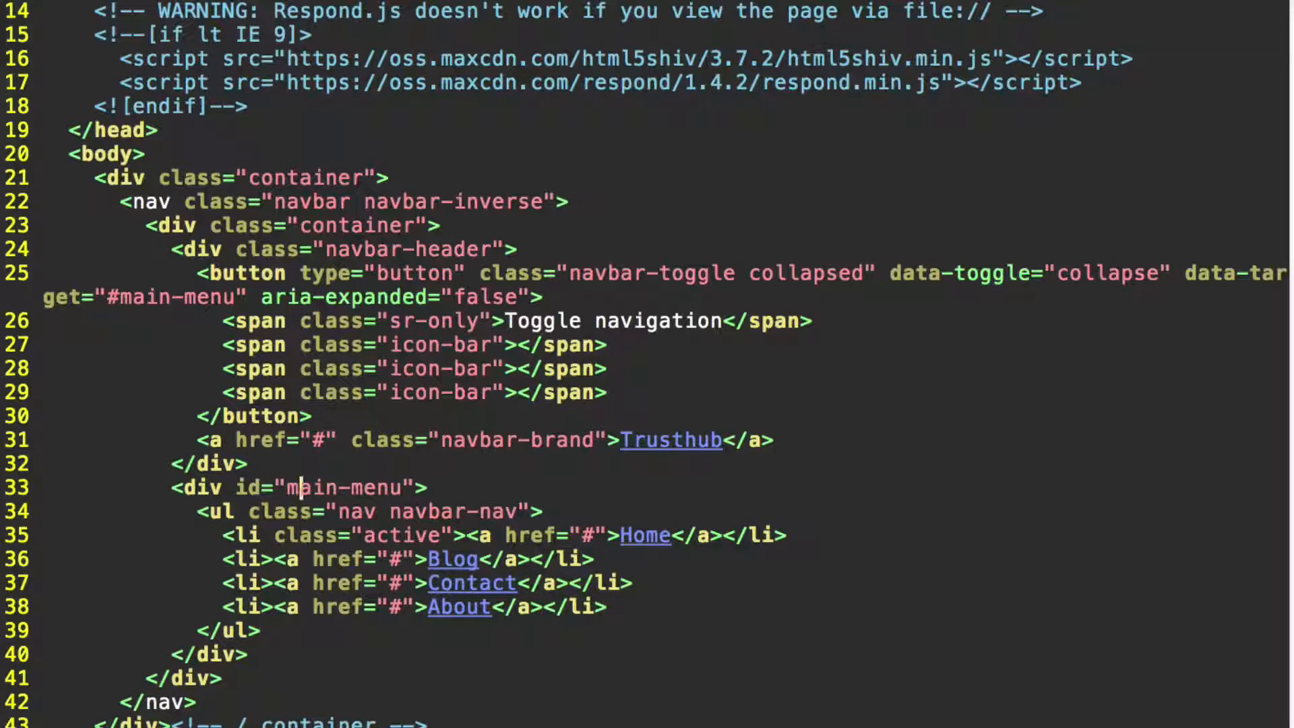
text(class)
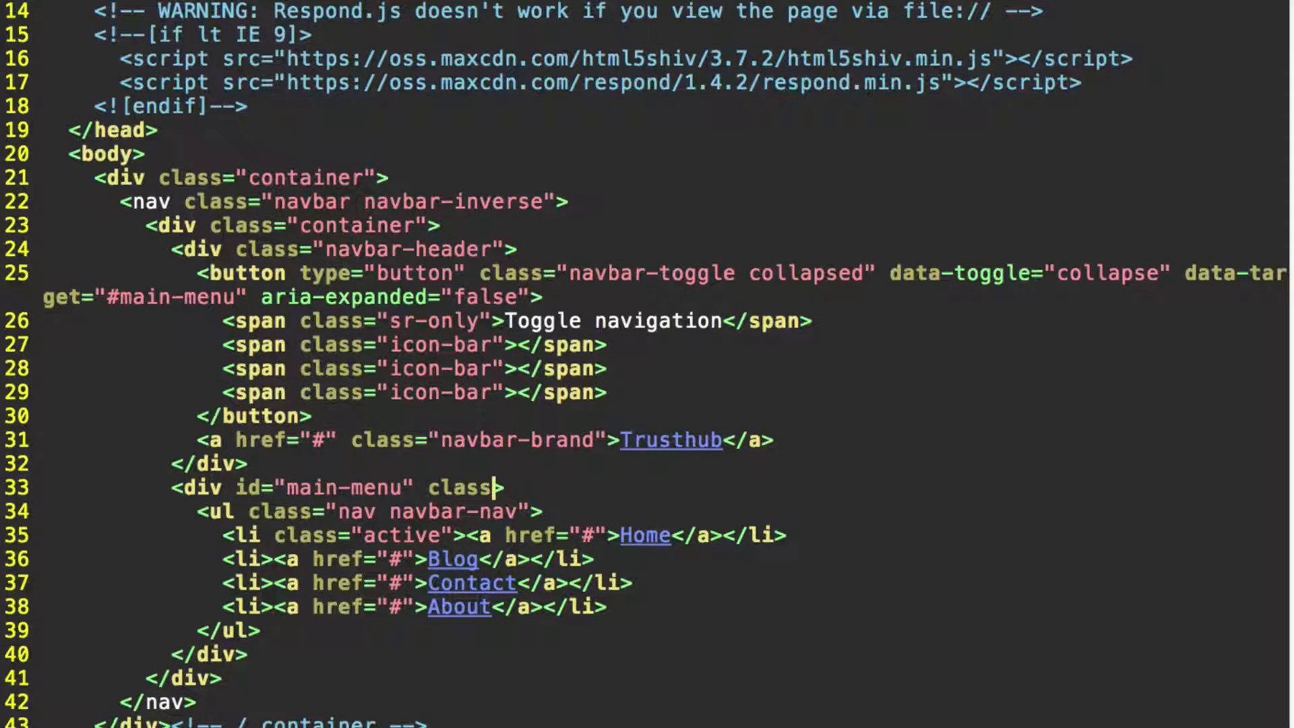
text(c)
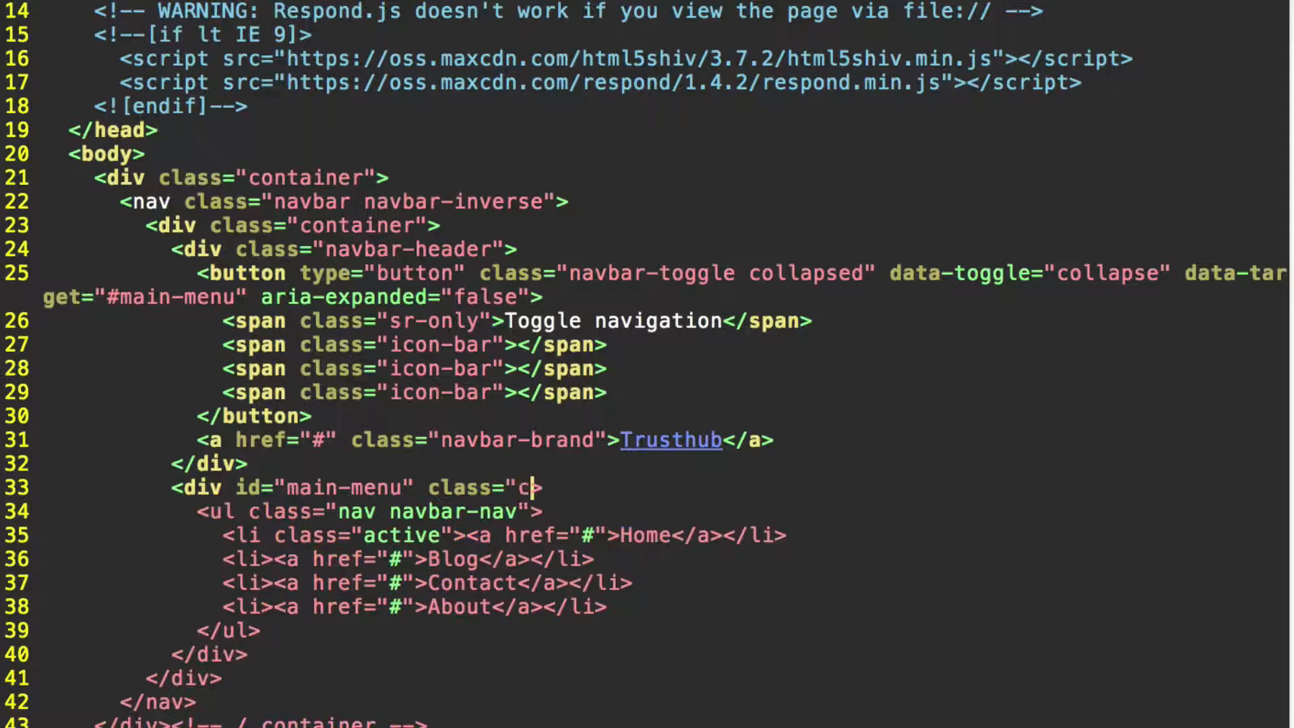
text(ollapse)
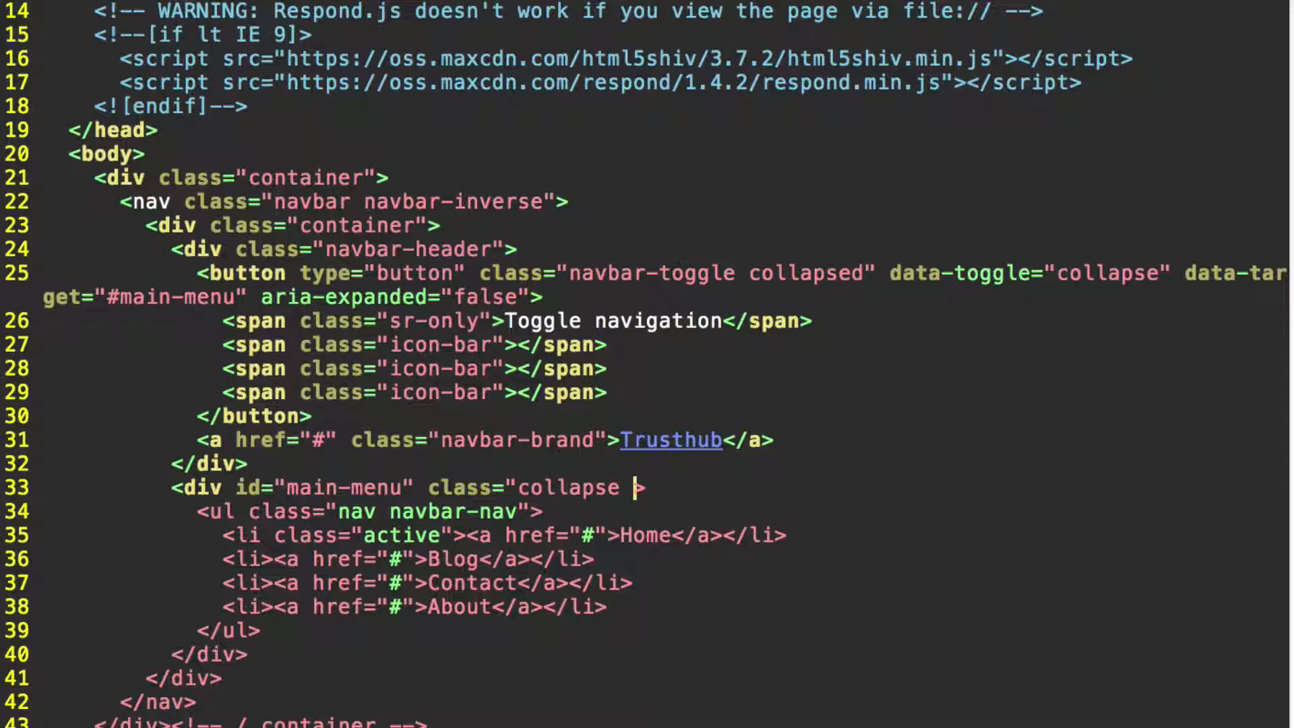
text(navbar-)
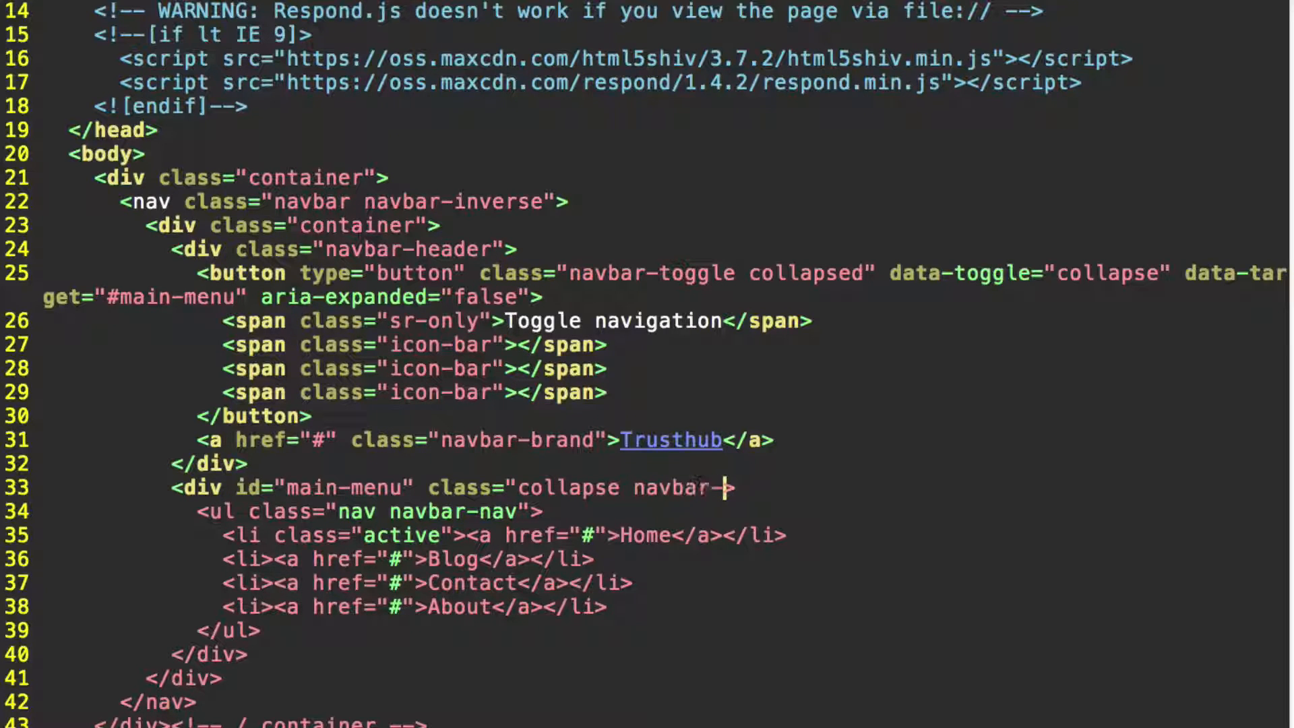
text(collapse")
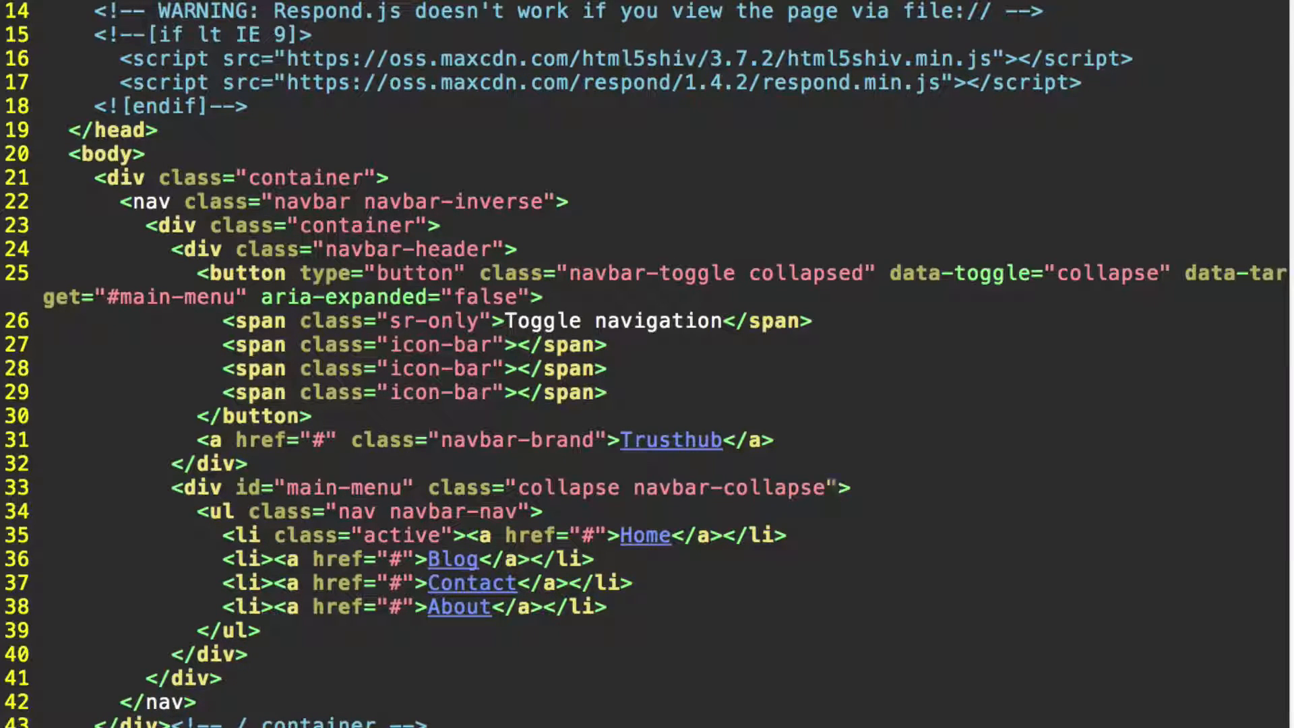
click(256, 632)
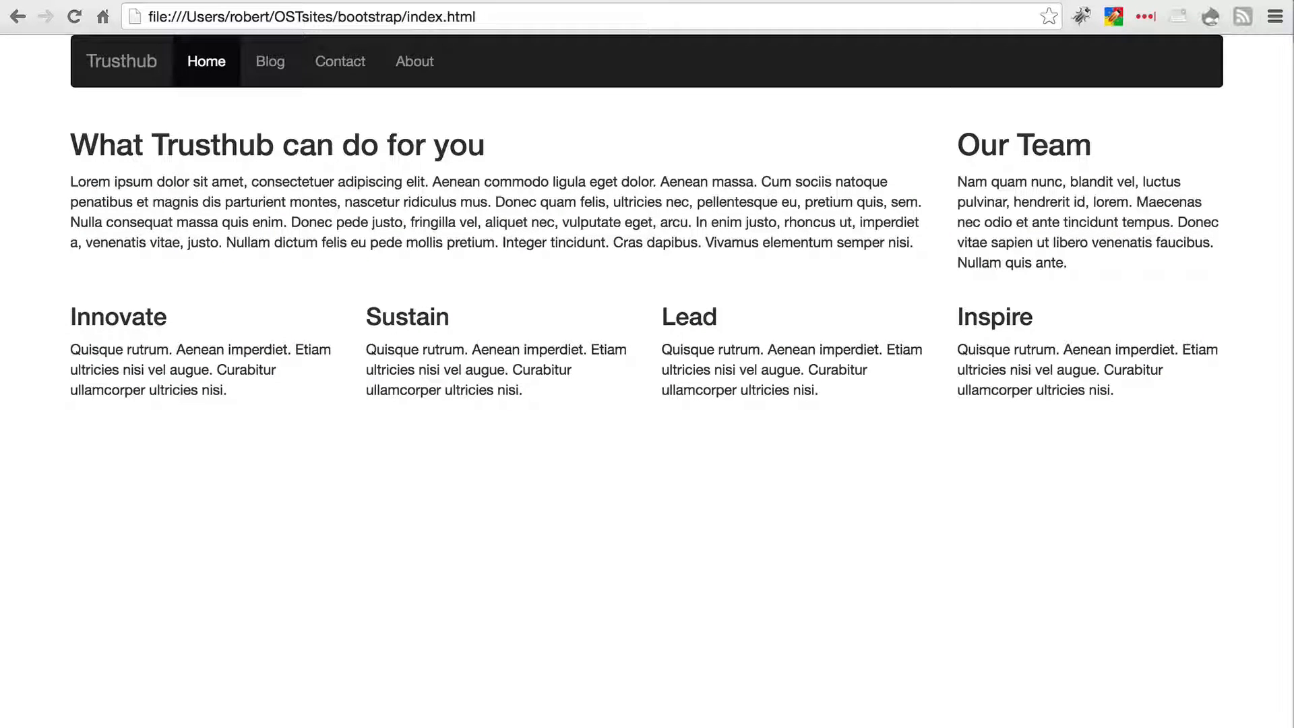
mouse_move(763, 551)
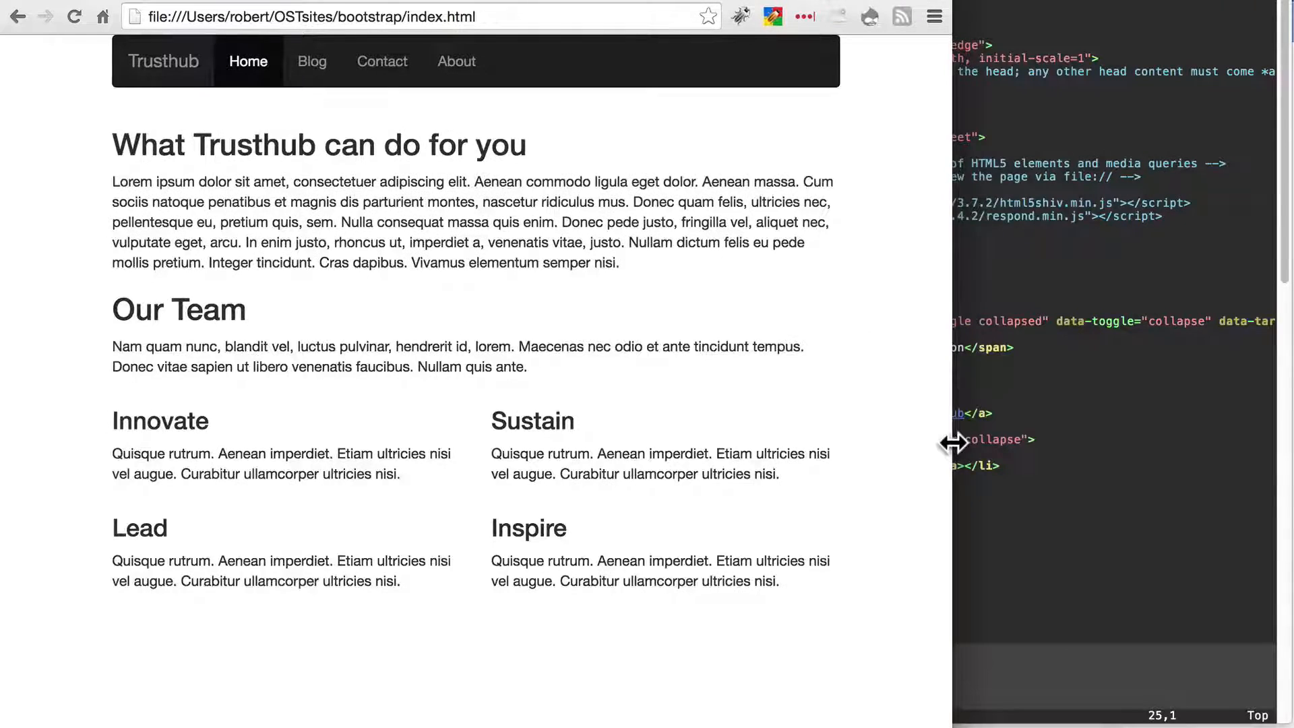
Narrow Chrome until the hamburger appears, then expand it to show Home, Blog, Contact, About
drag(953, 443, 885, 437)
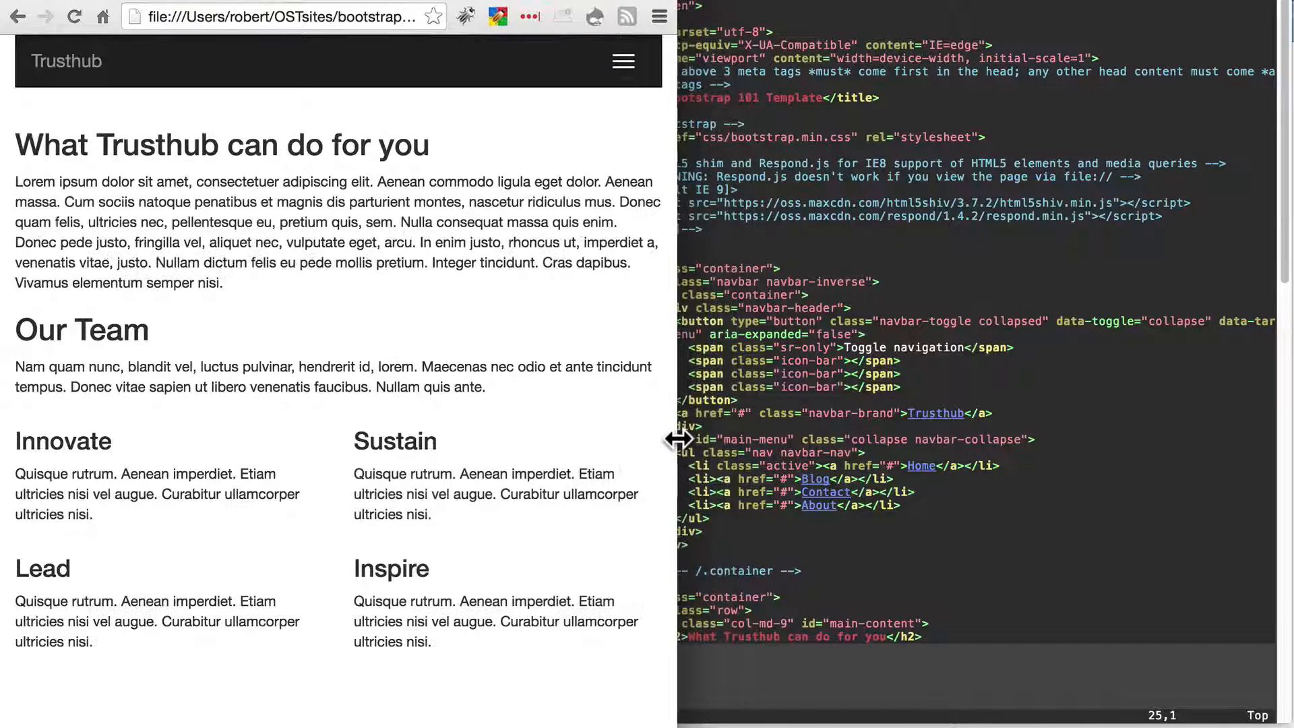
mouse_move(591, 419)
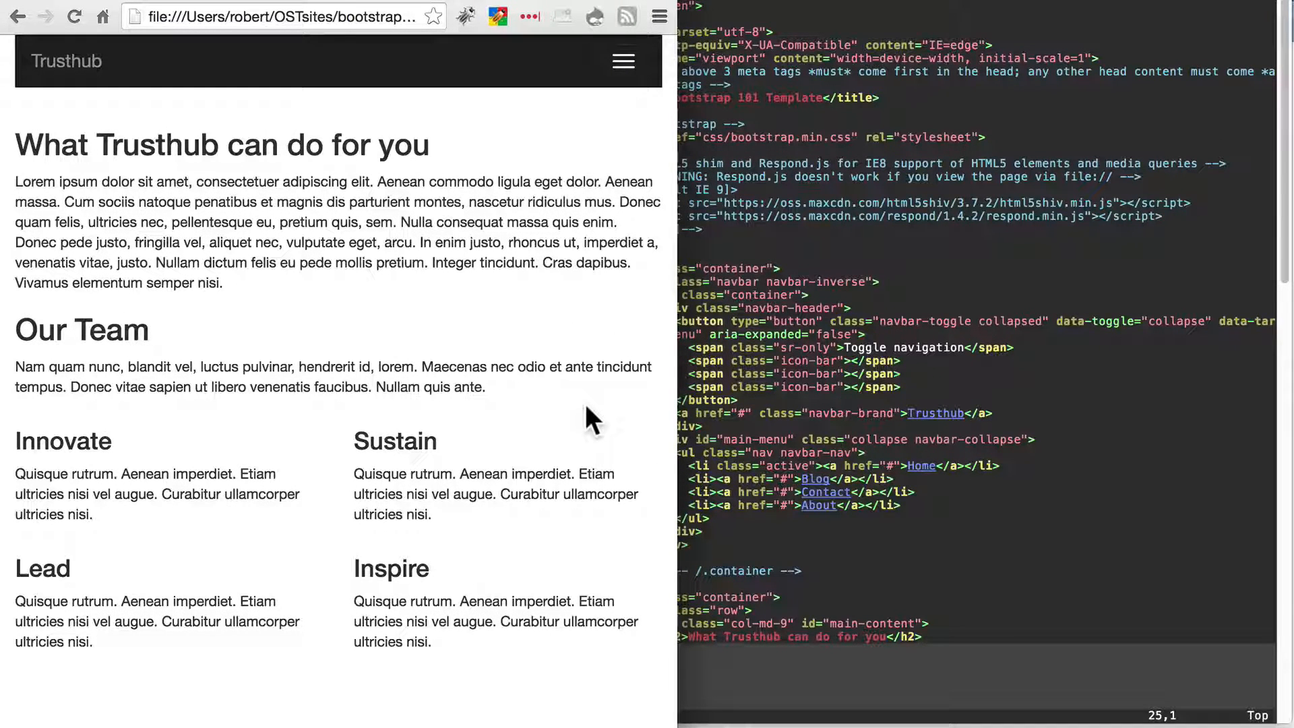
mouse_move(533, 112)
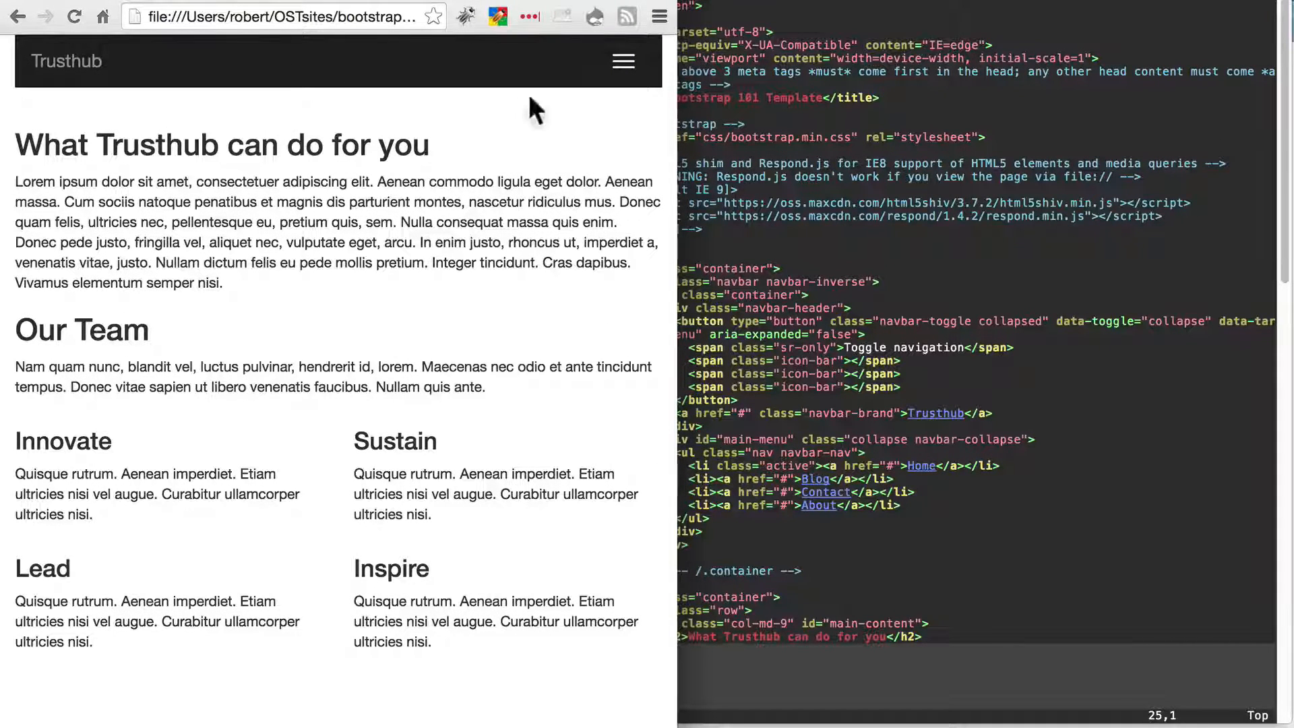
mouse_move(471, 116)
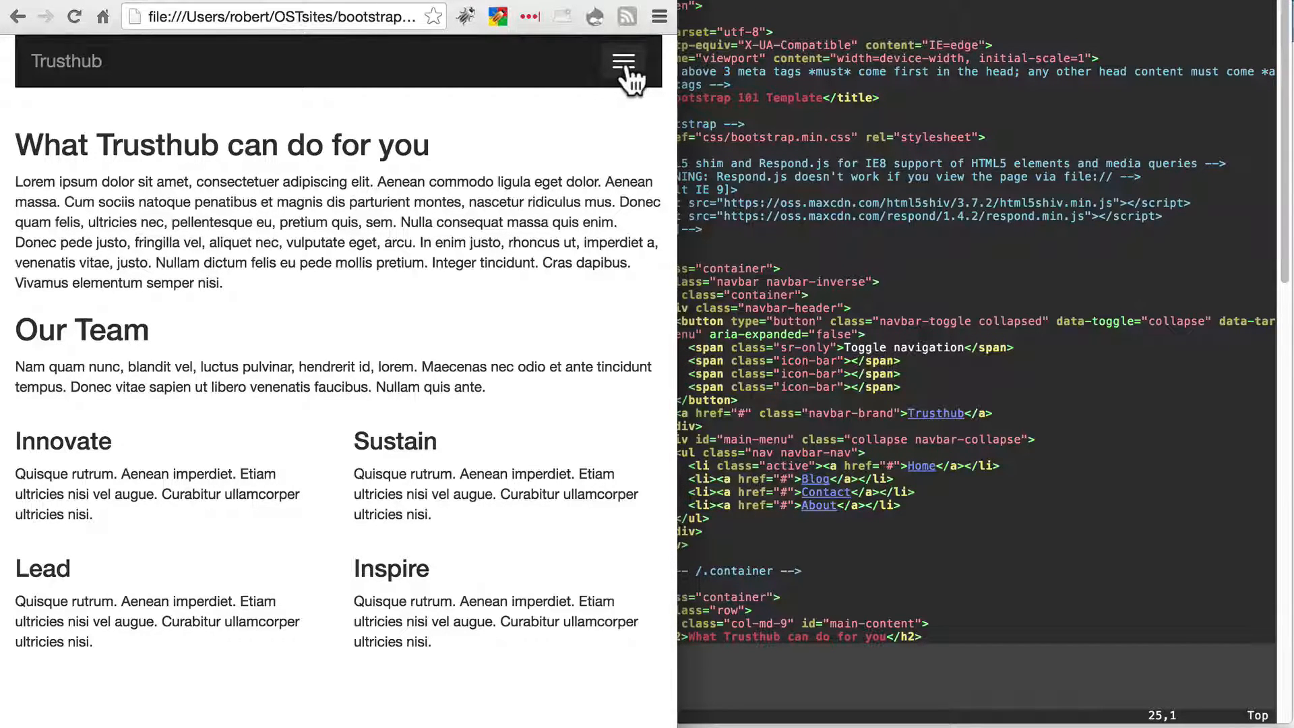
click(622, 61)
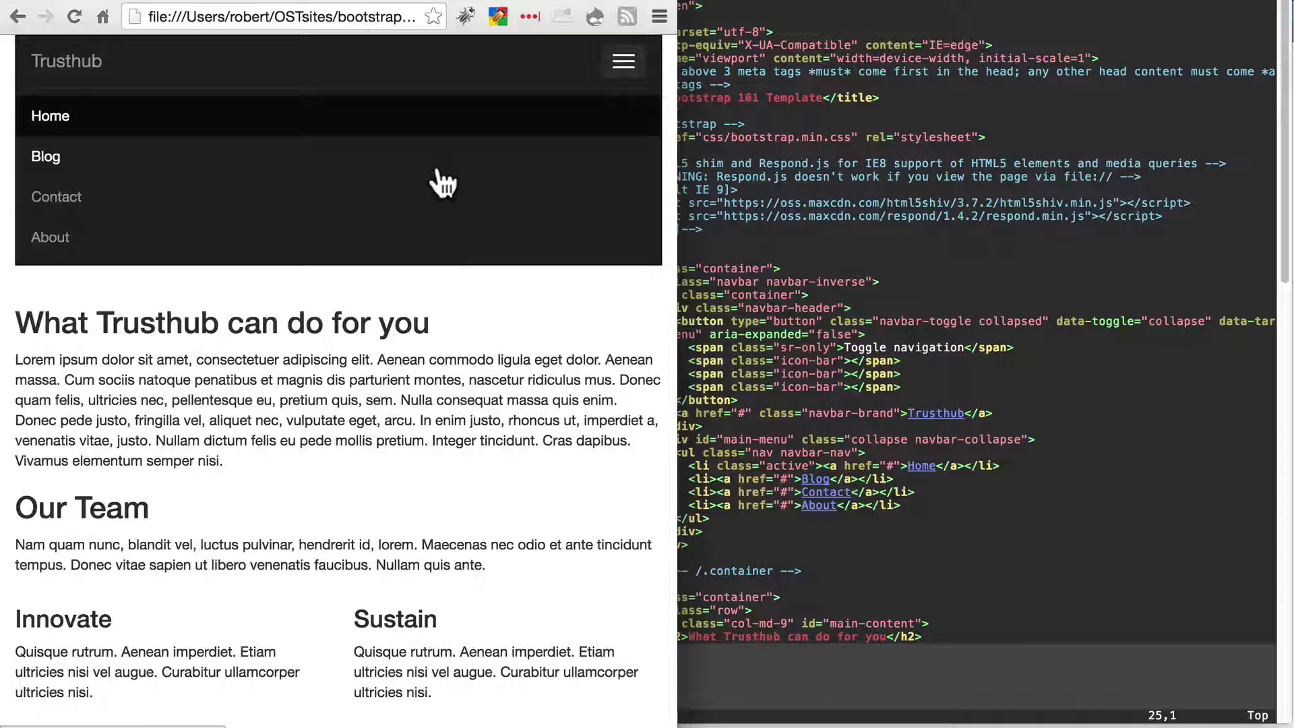
mouse_move(295, 268)
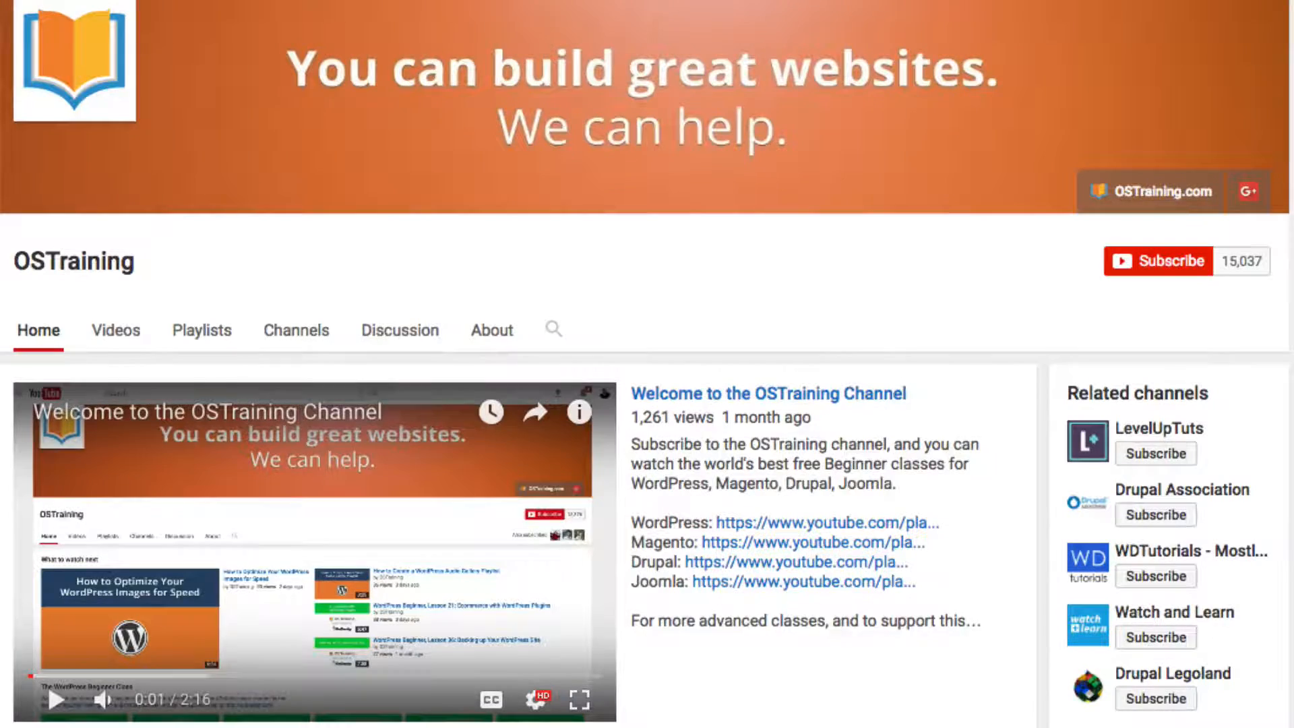
Switch to the OSTraining YouTube channel page with its Subscribe button
click(1158, 261)
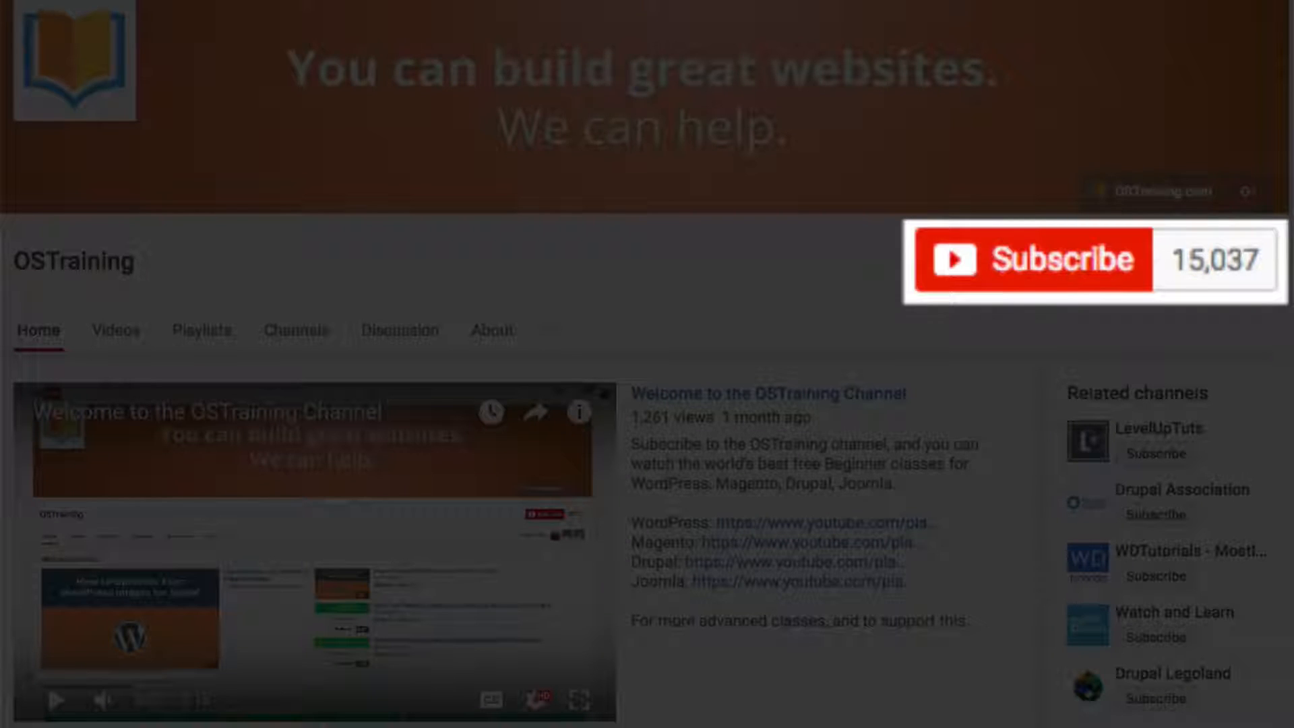